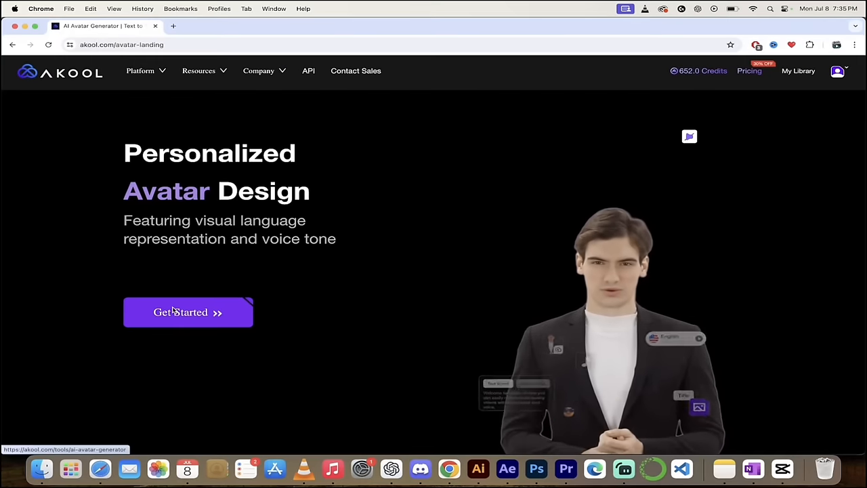
Step: Open Akool's avatar video editor from Get Started, declining to resume the unfinished draft
click(187, 312)
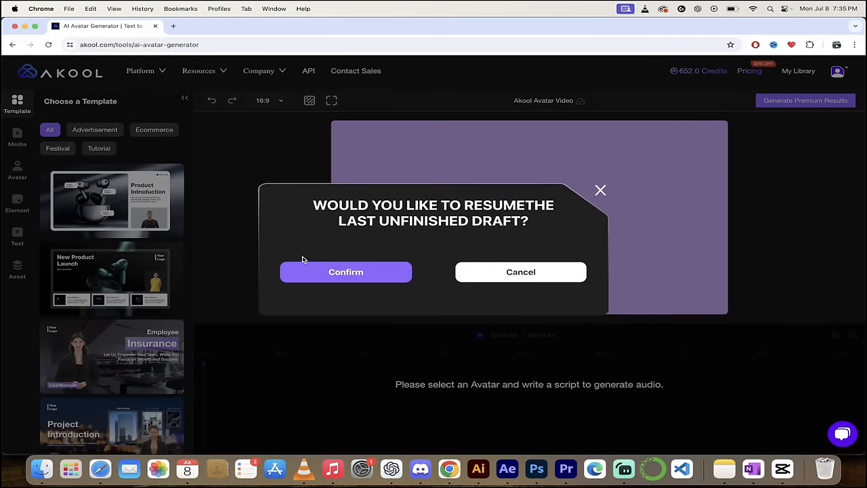
mouse_move(476, 245)
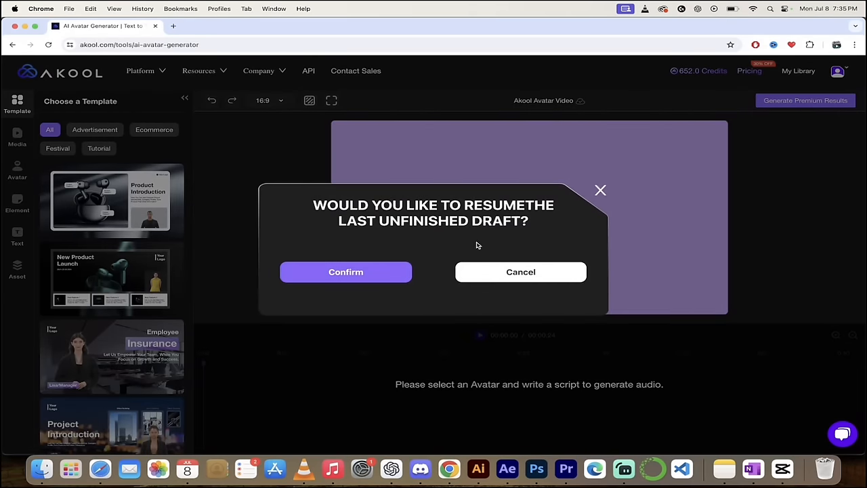
mouse_move(505, 253)
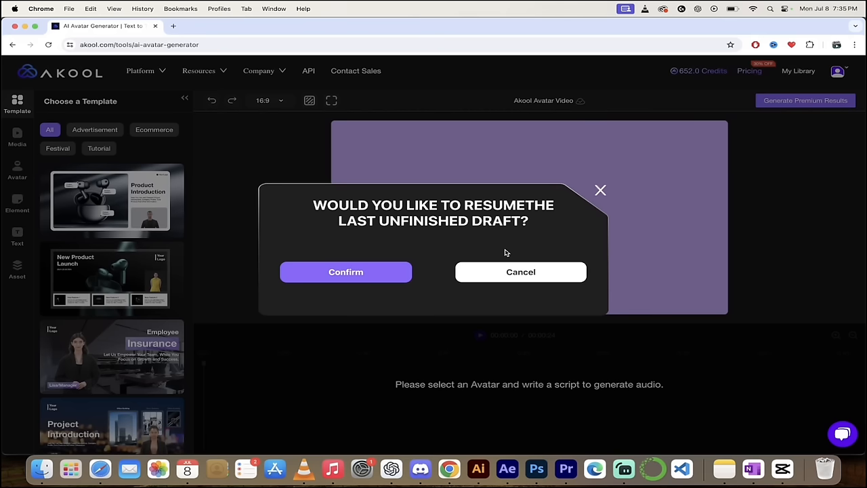
mouse_move(520, 272)
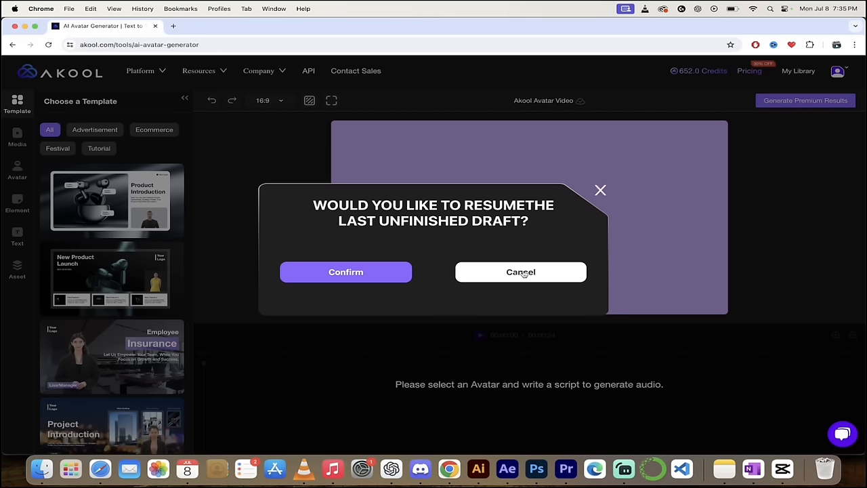
click(520, 271)
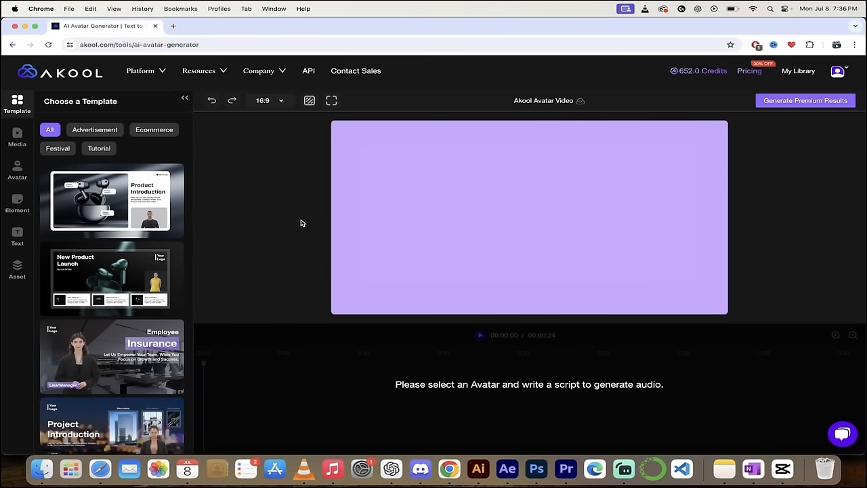
mouse_move(118, 79)
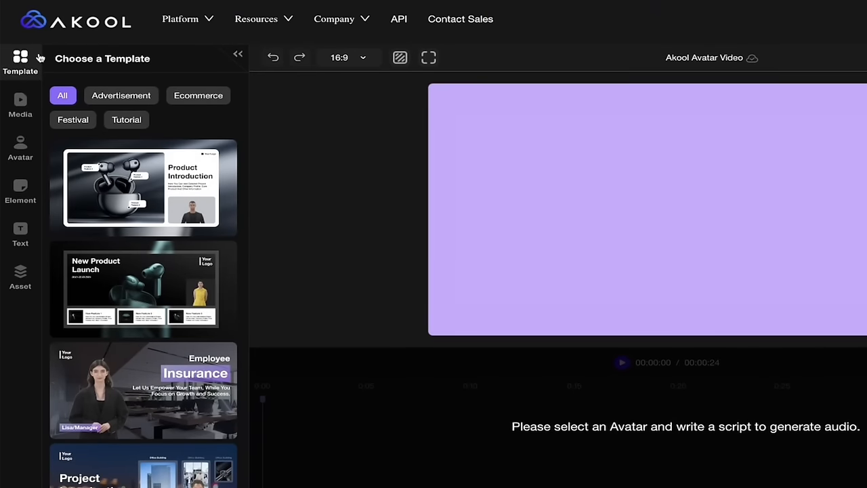
Step: Load the Product Introduction template and swap its presenter to the checked-shirt Tristan avatar
click(143, 187)
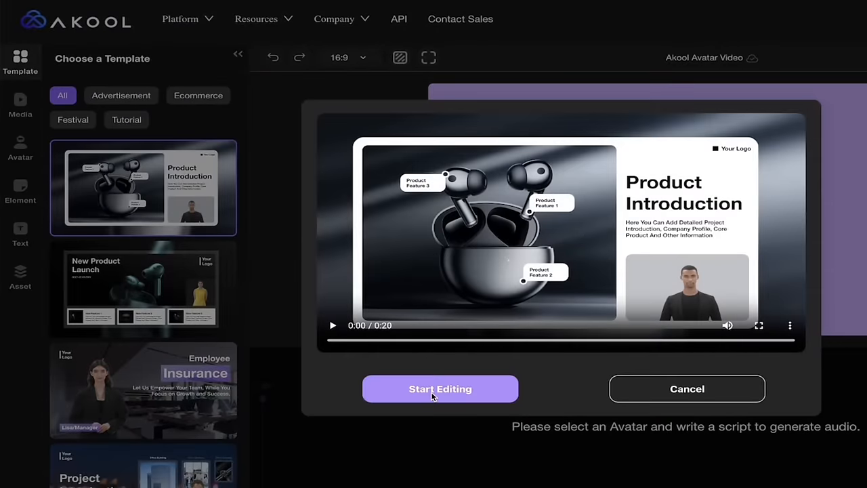
click(440, 388)
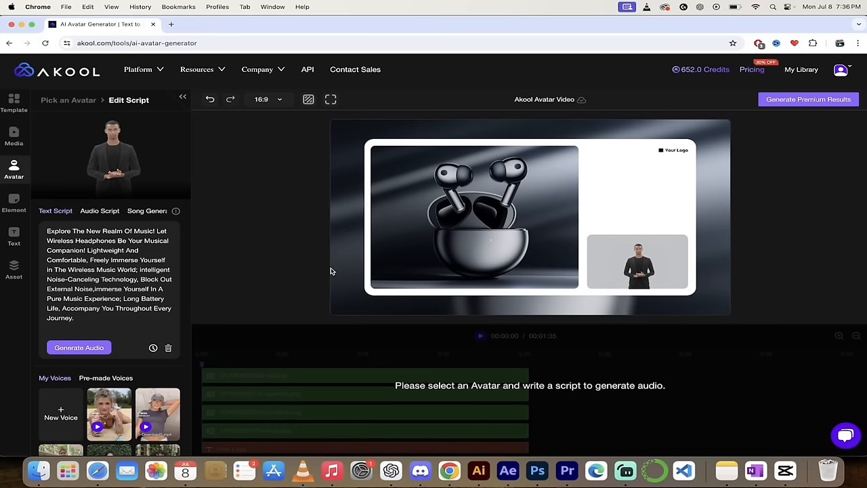
mouse_move(318, 265)
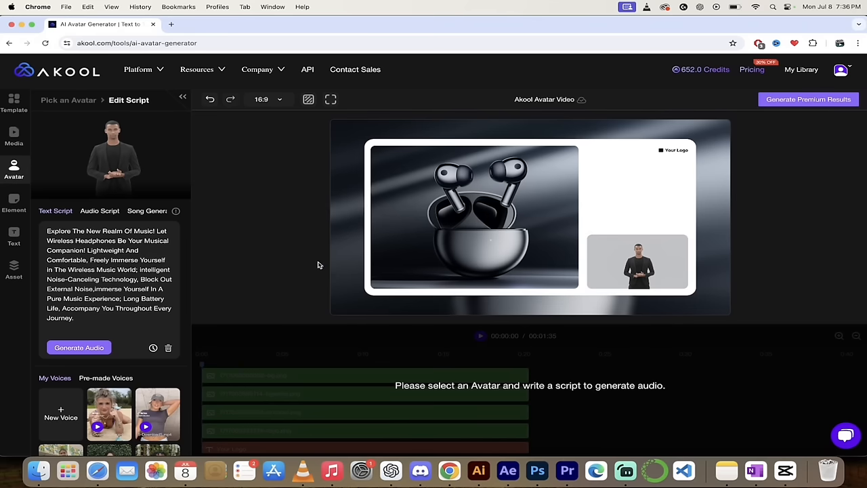
mouse_move(306, 264)
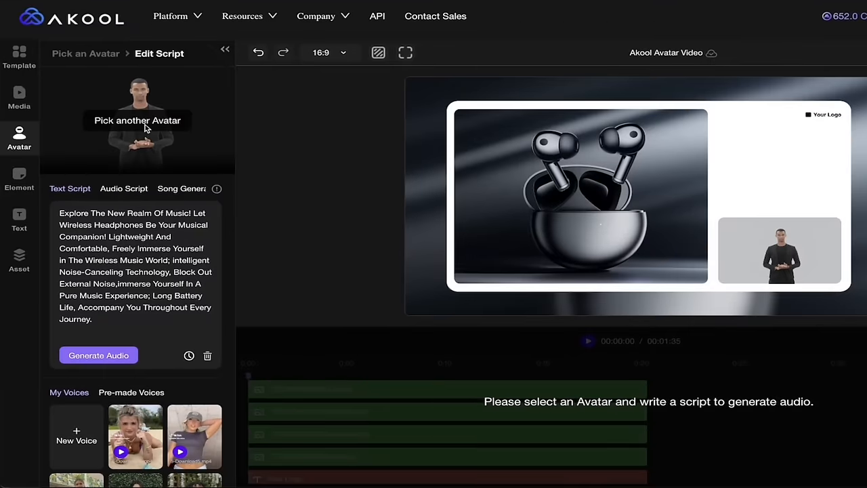
click(137, 120)
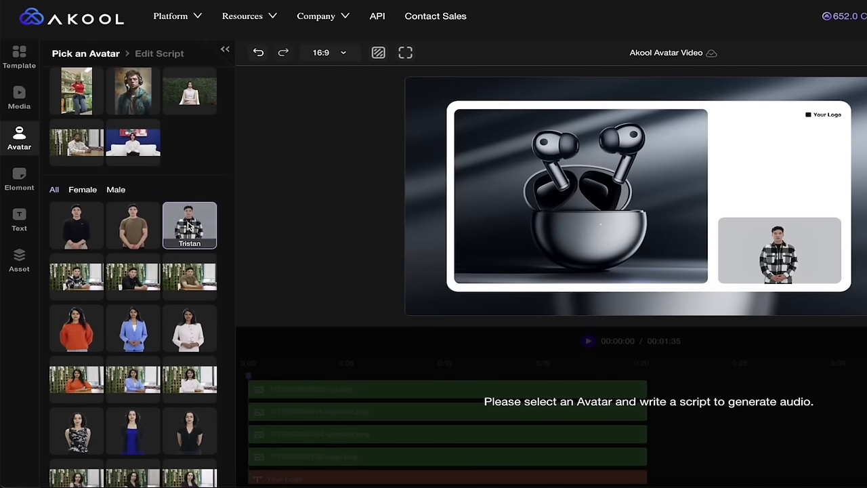
click(189, 225)
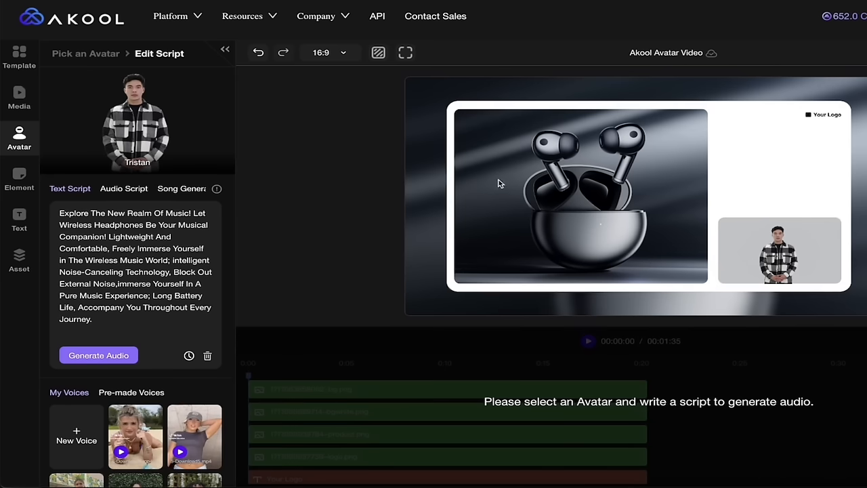
mouse_move(353, 164)
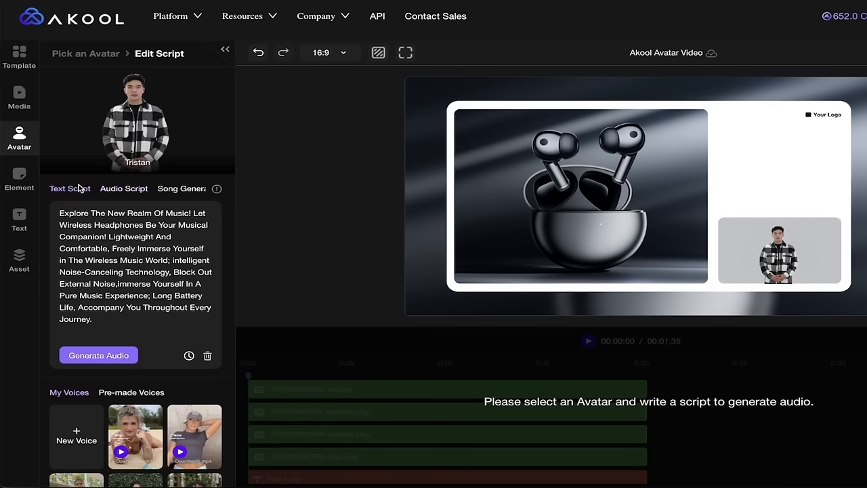
Step: Delete the script after 'Musical Companion!' and generate audio for the remaining two sentences
click(181, 188)
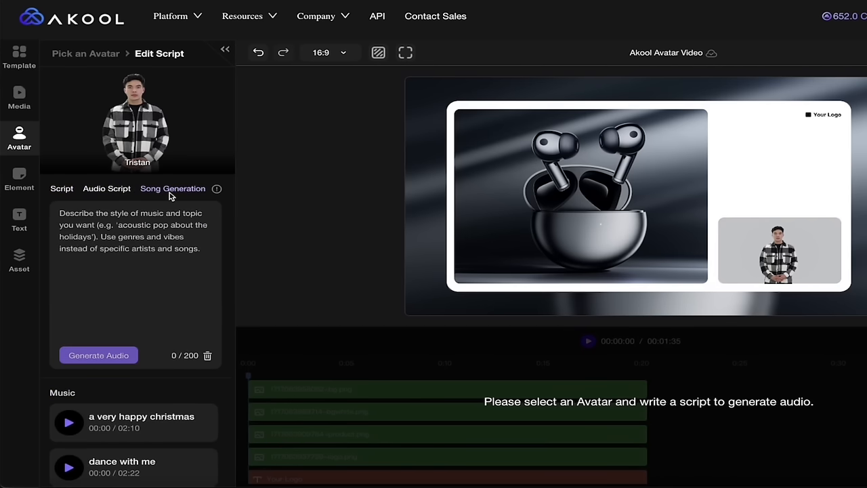
click(60, 188)
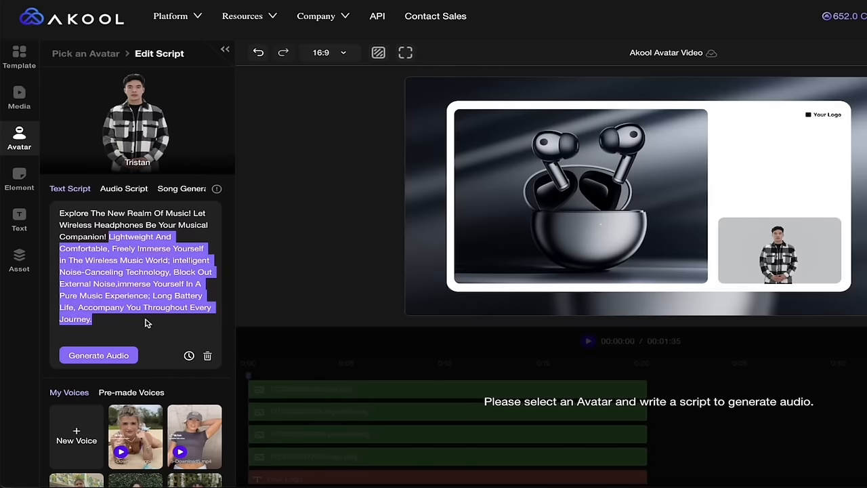
key(Delete)
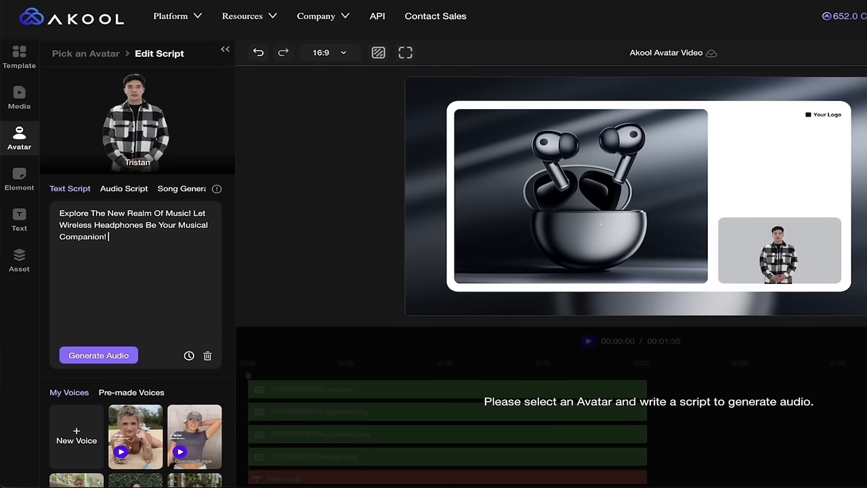
click(124, 188)
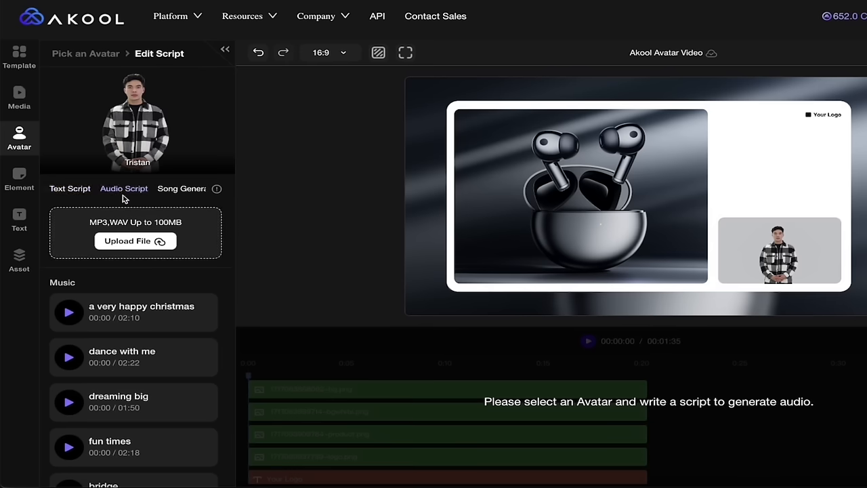
click(70, 188)
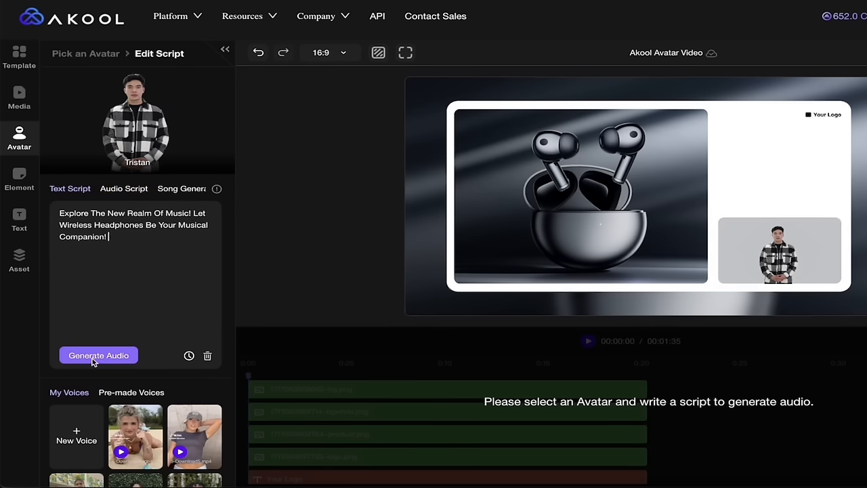
click(98, 354)
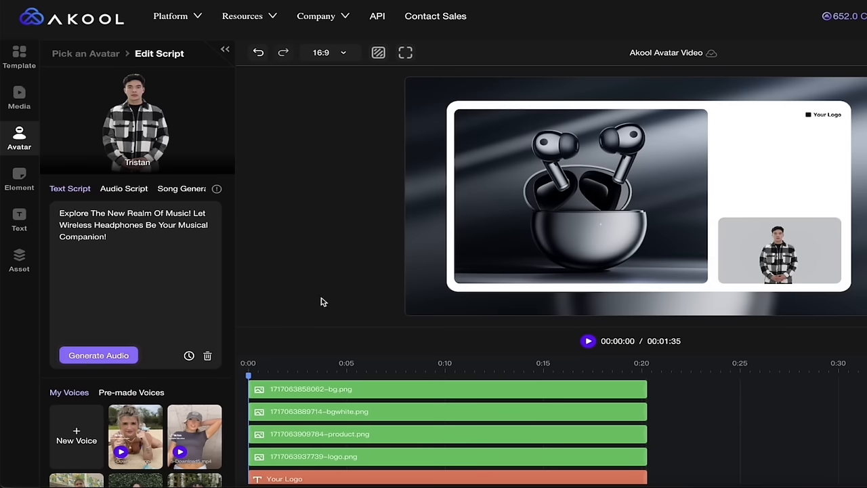
scroll(down, 3)
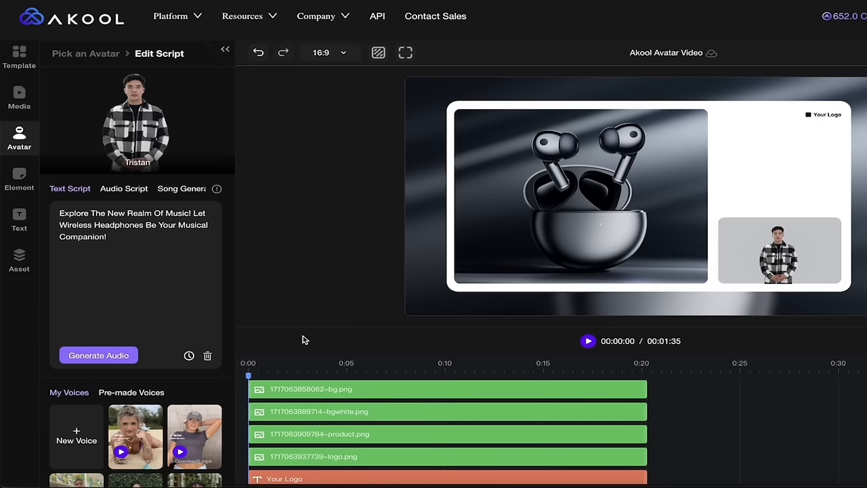
mouse_move(232, 384)
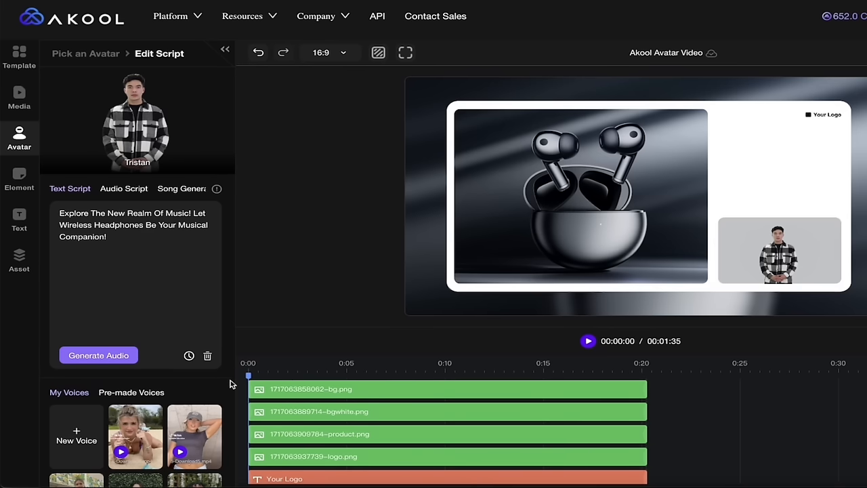
mouse_move(136, 120)
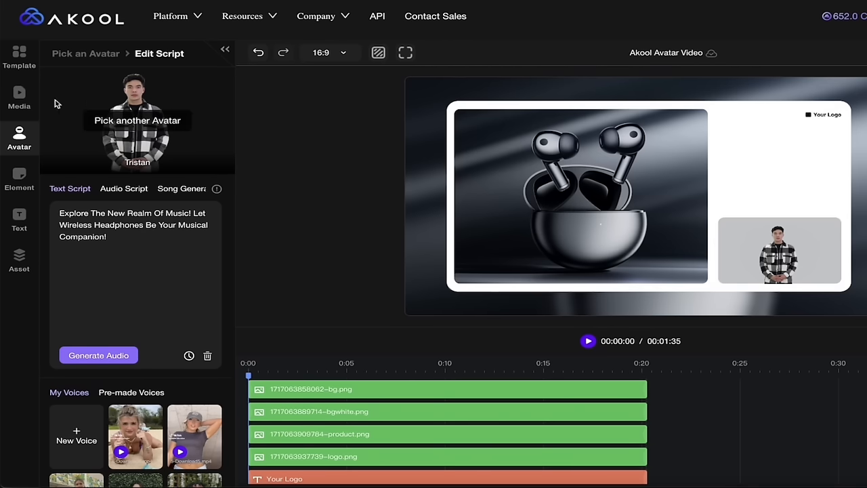
mouse_move(19, 178)
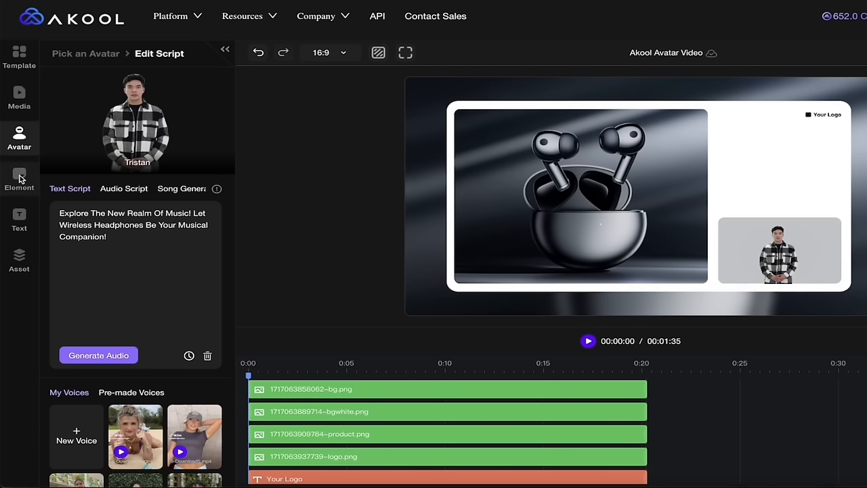
Step: Glance at the stickers and emoji under Element, then open the Media library panel
click(19, 180)
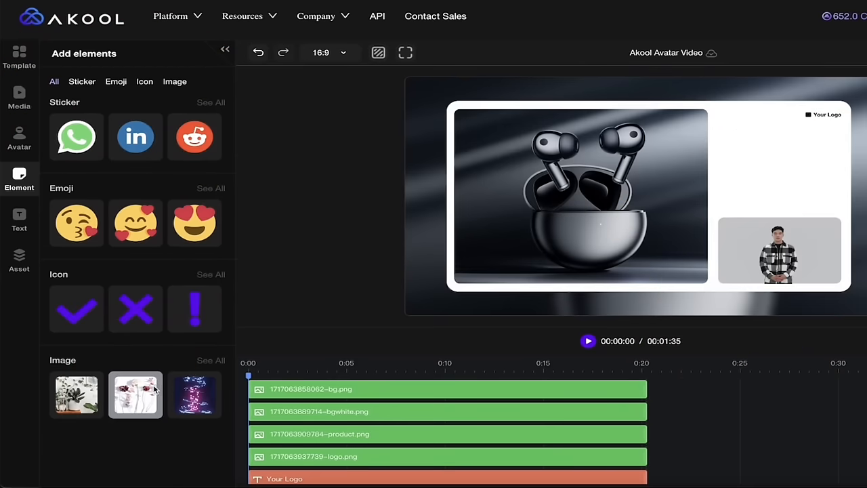
click(19, 97)
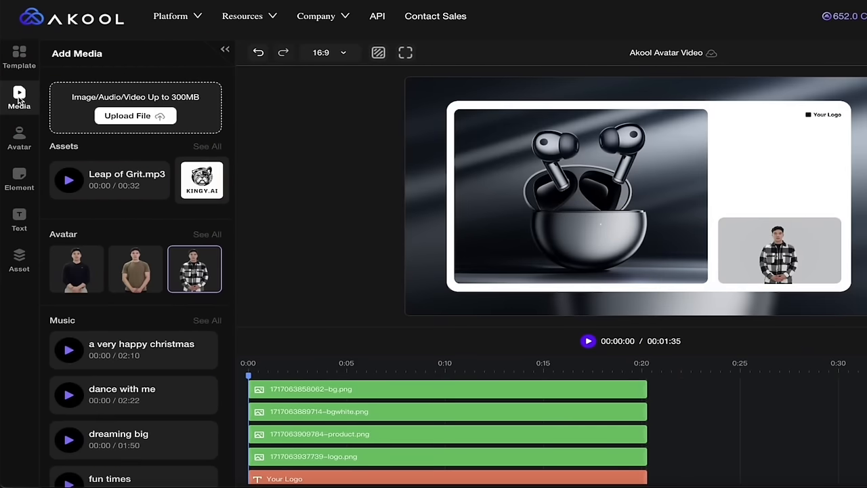
mouse_move(134, 268)
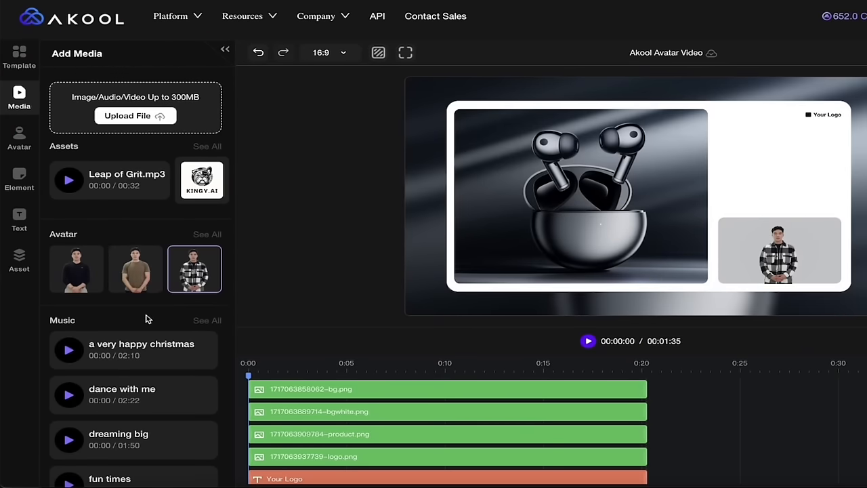
mouse_move(142, 216)
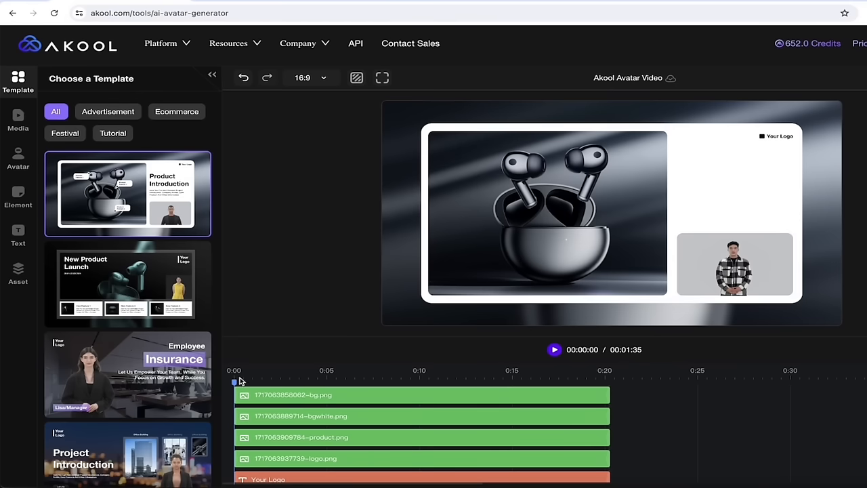
Step: Preview the Product Introduction video, then select and enlarge the presenter avatar
click(274, 370)
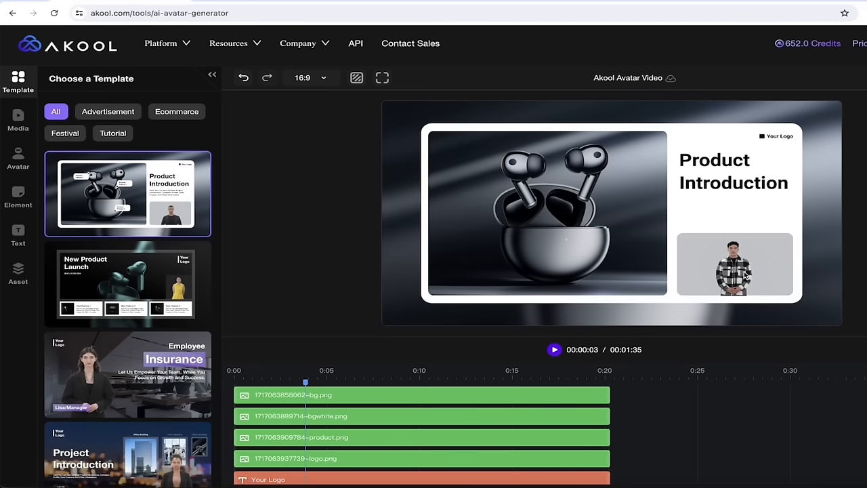
click(734, 264)
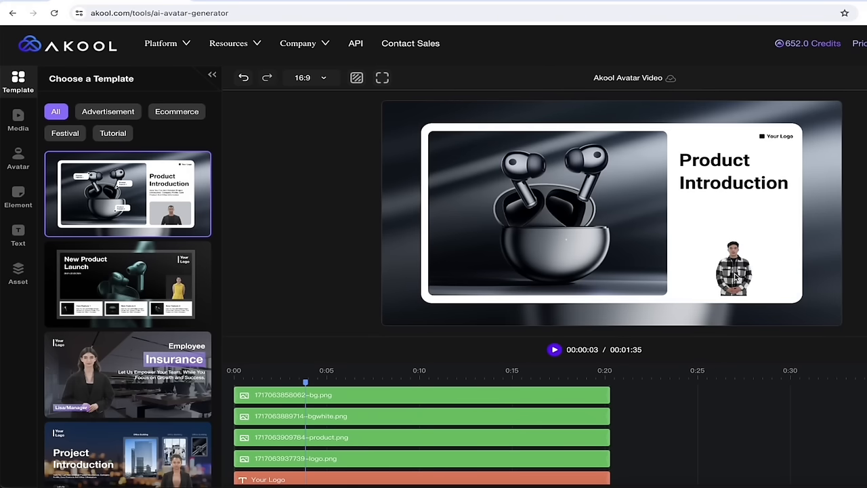
click(734, 267)
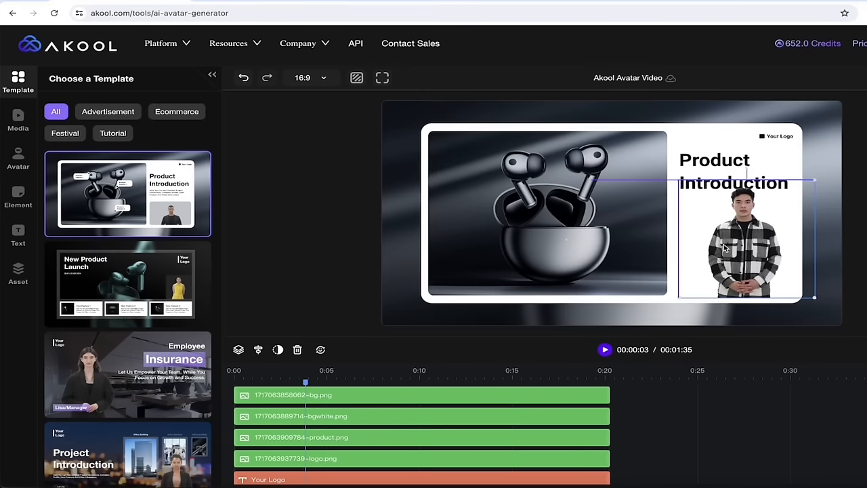
drag(738, 243, 735, 254)
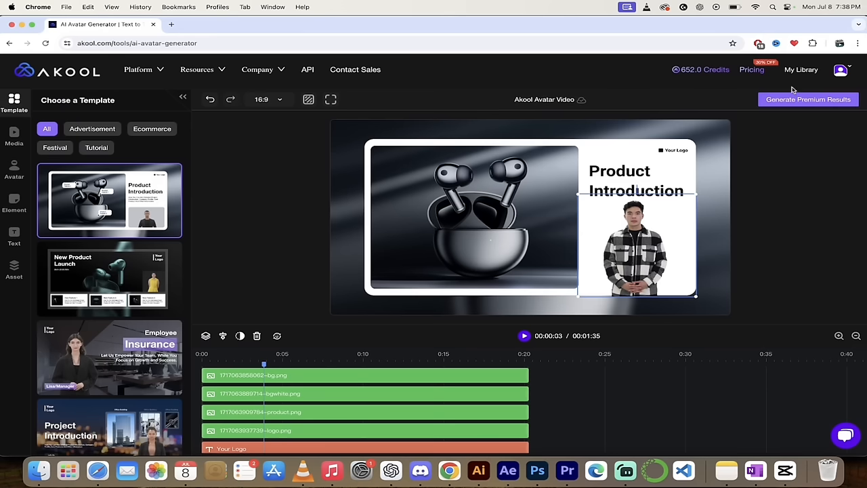
click(808, 100)
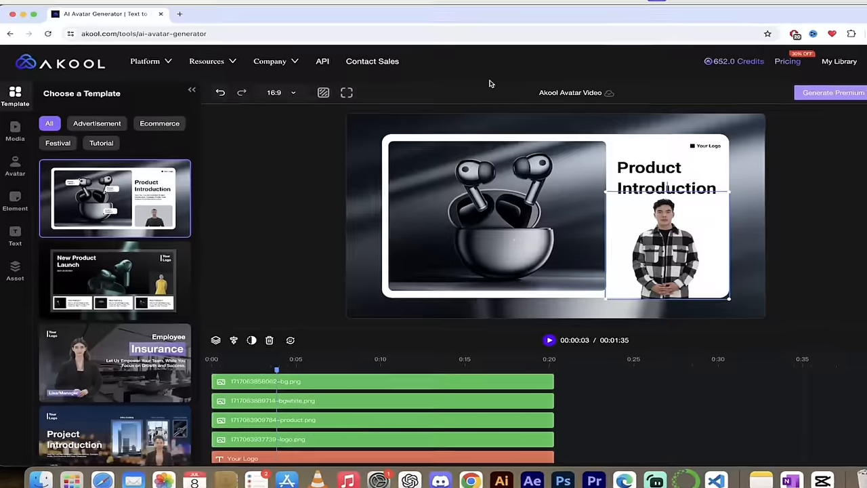
Step: View the 16:9, 9:16, 1:1 and Original aspect ratio options in the toolbar
click(274, 93)
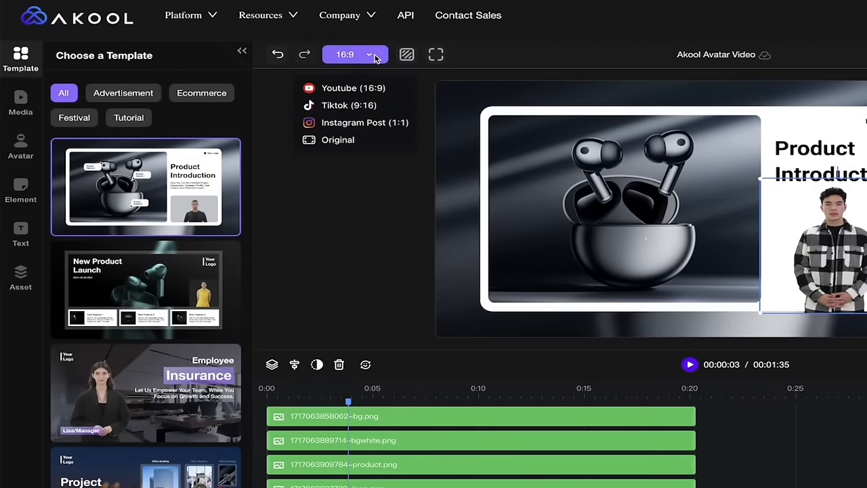
mouse_move(377, 46)
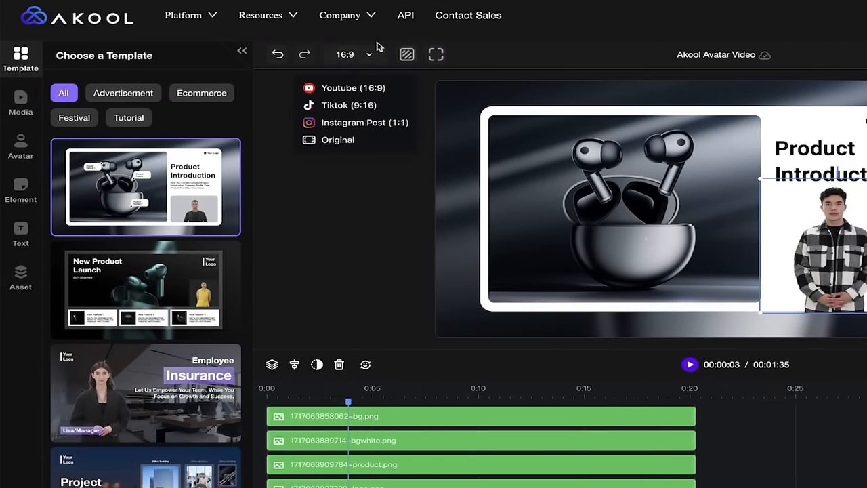
click(355, 54)
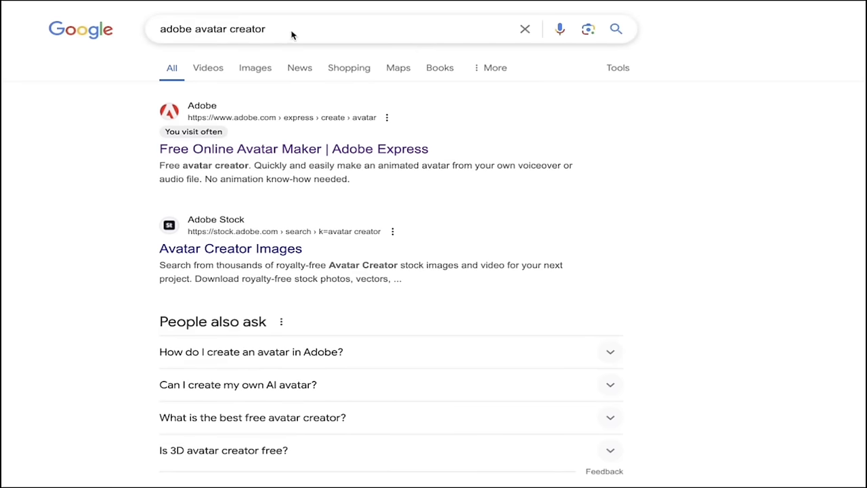
mouse_move(263, 36)
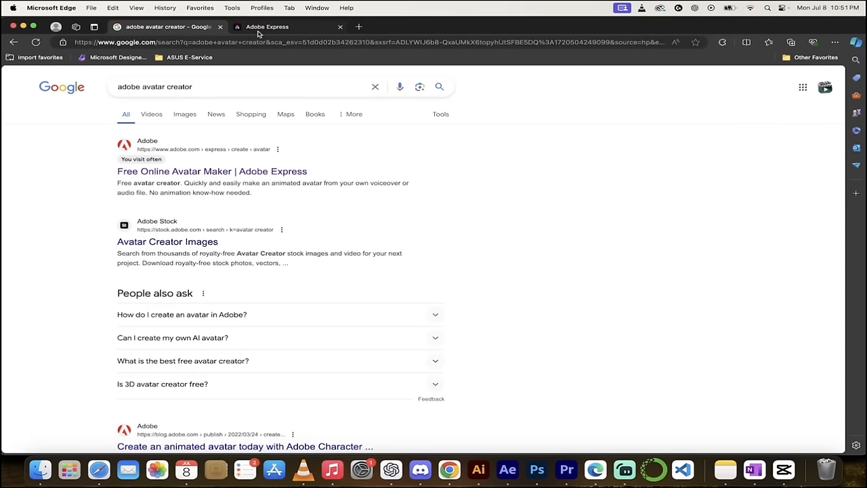
Step: Glance at the Adobe Express tab, then return to the 'adobe avatar creator' results
click(267, 27)
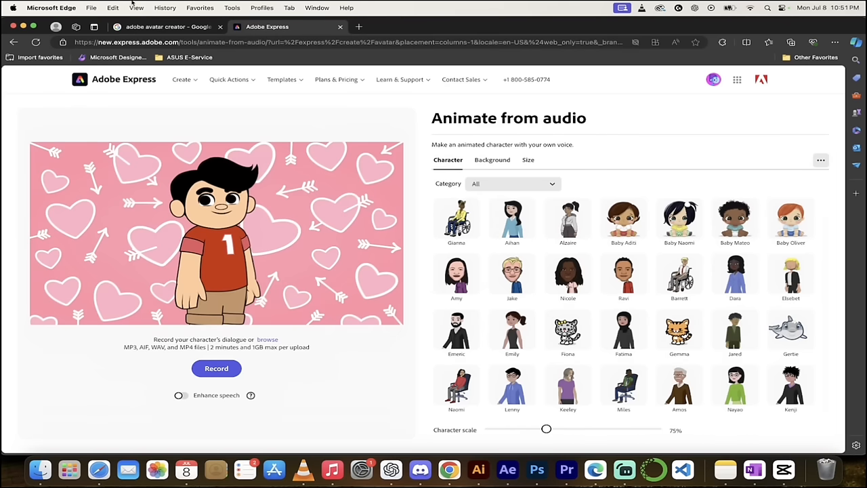
click(166, 27)
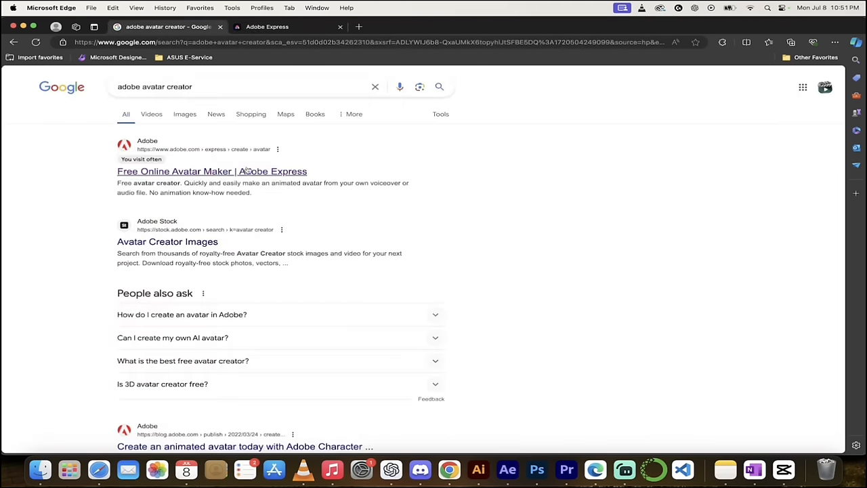
Step: Open Adobe Express's Free Online Avatar Maker and pick the snowman character
click(211, 171)
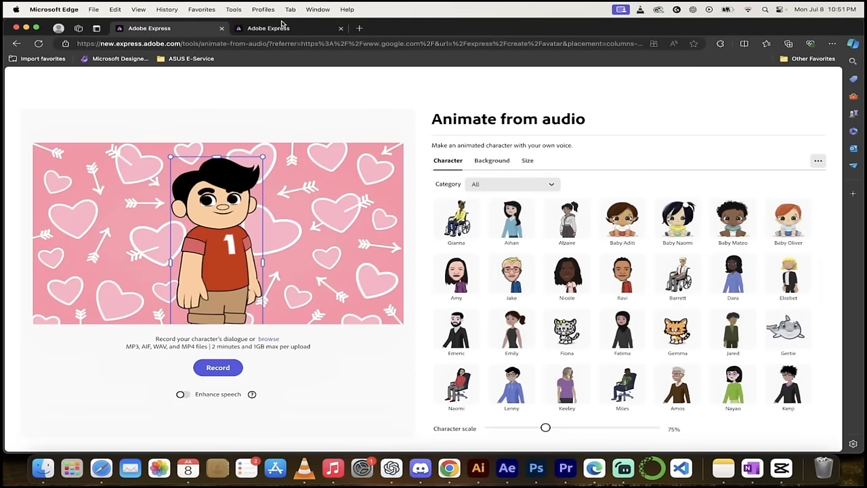
mouse_move(420, 119)
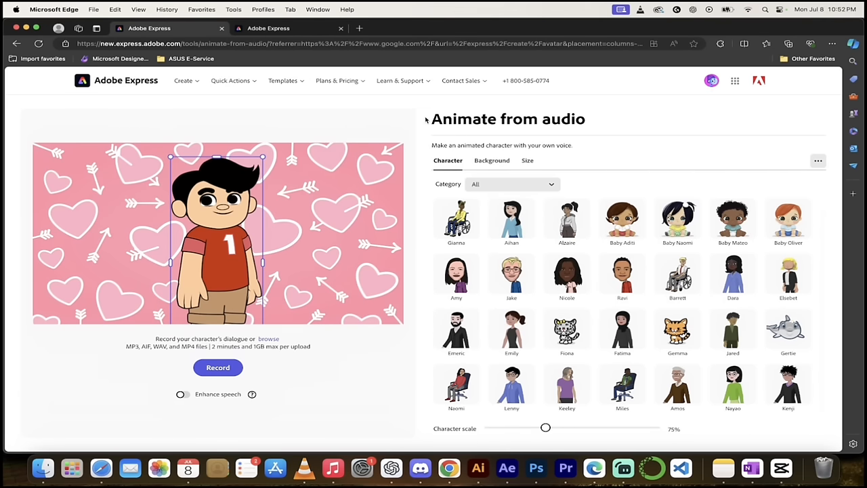
mouse_move(418, 190)
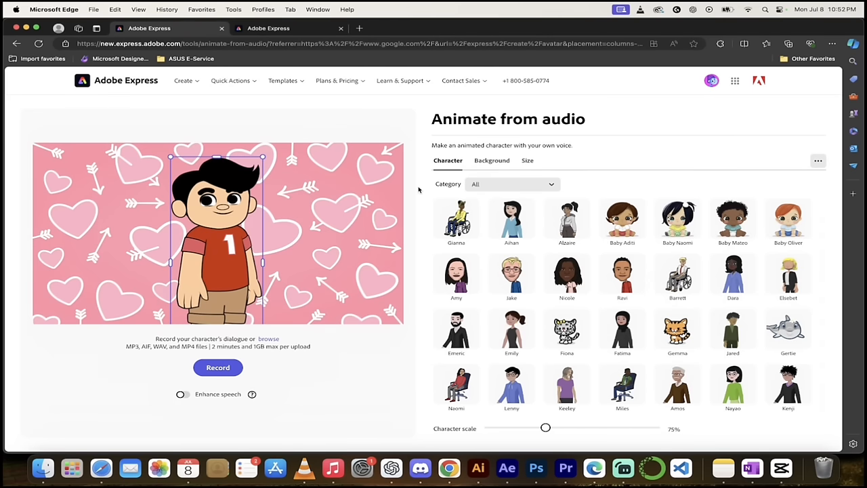
mouse_move(419, 208)
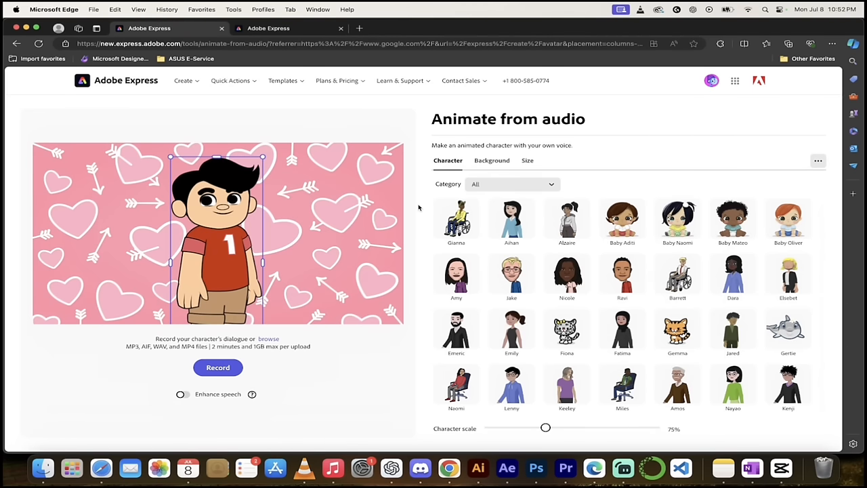
mouse_move(345, 251)
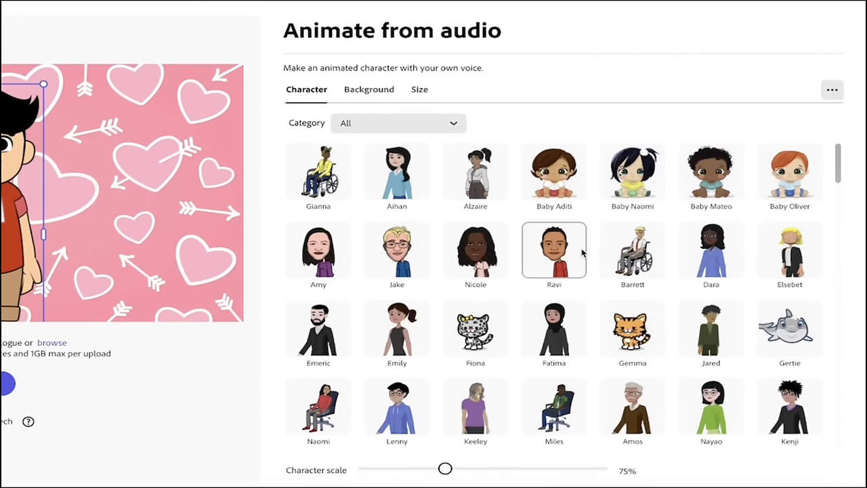
scroll(down, 3)
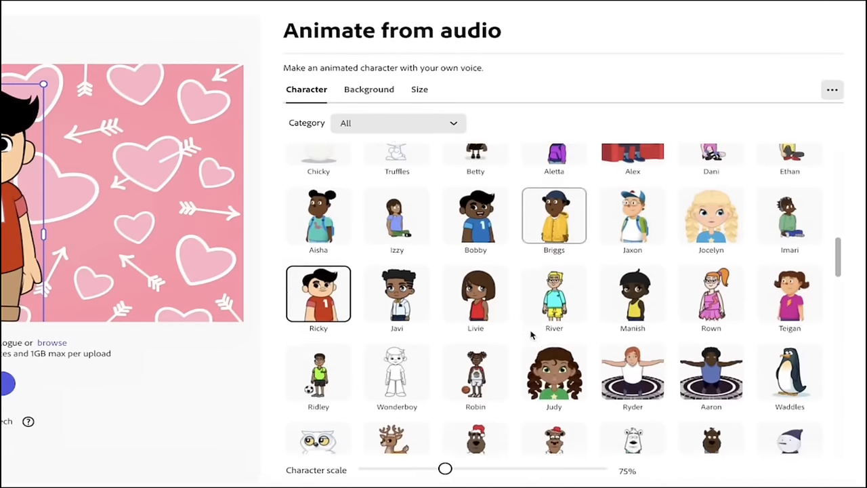
scroll(down, 3)
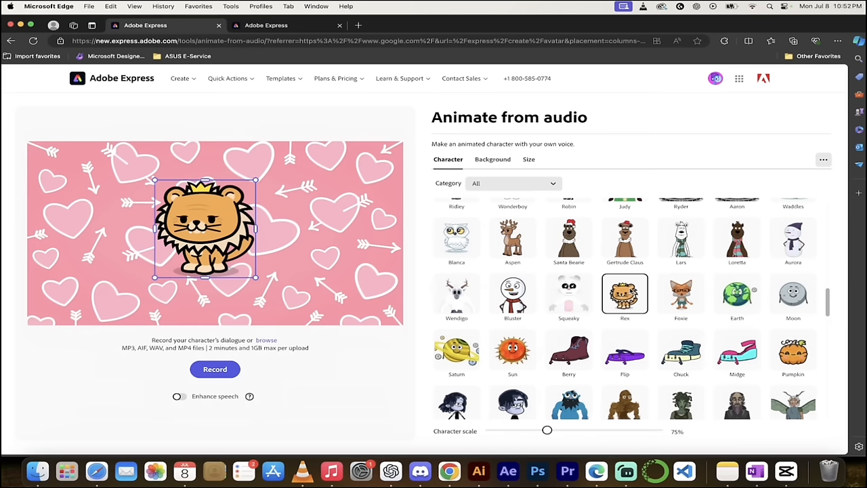
click(492, 159)
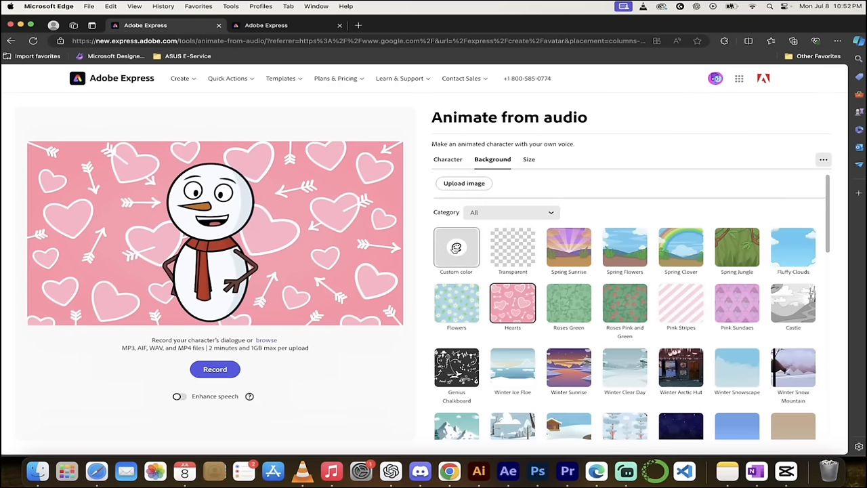
mouse_move(512, 242)
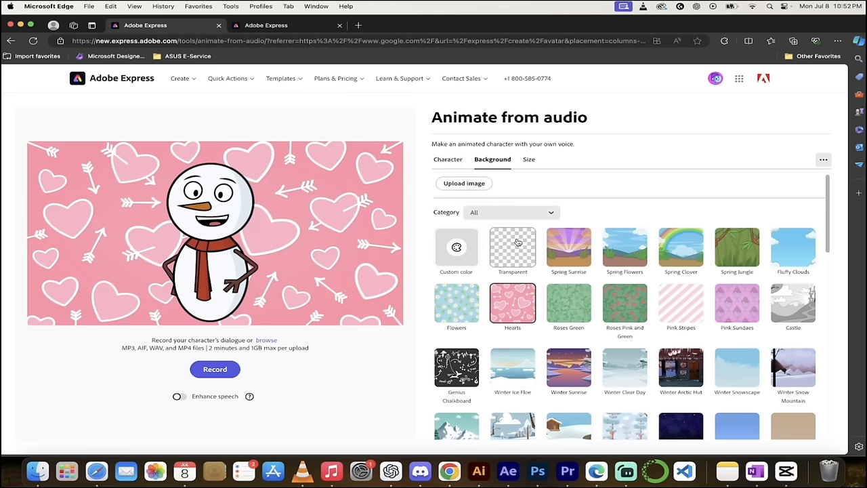
mouse_move(568, 249)
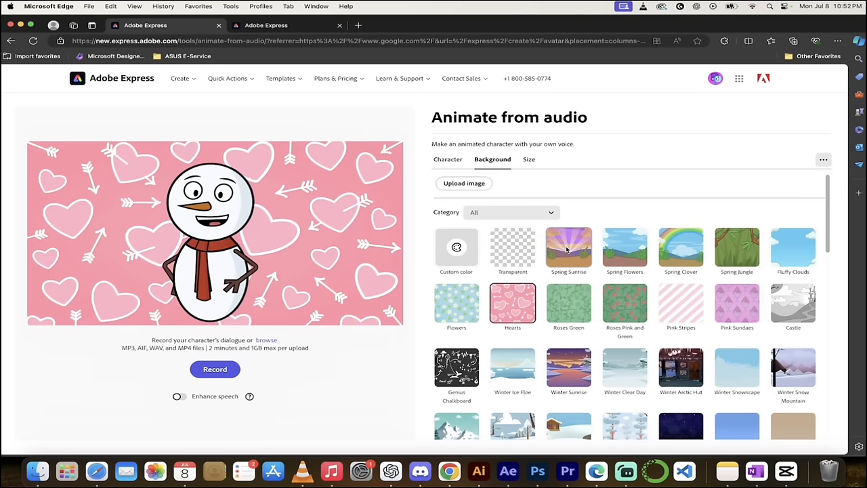
mouse_move(680, 247)
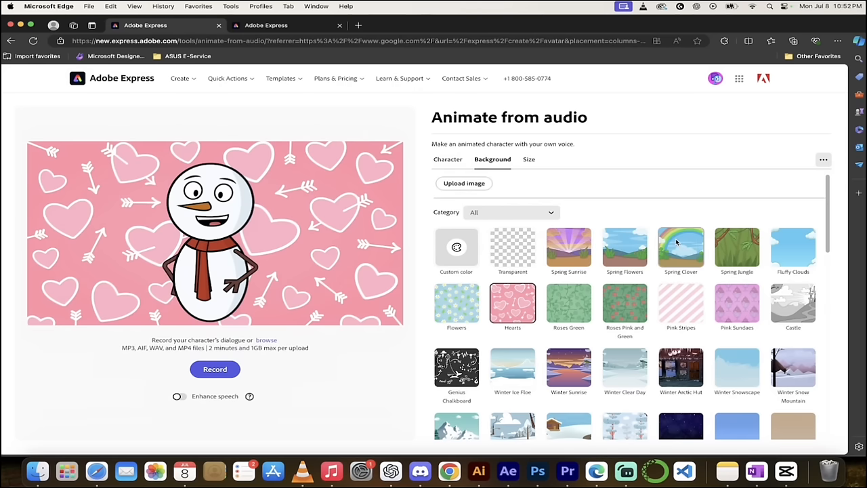
Step: Set the Spring Clover background behind the snowman and view the size options
click(681, 248)
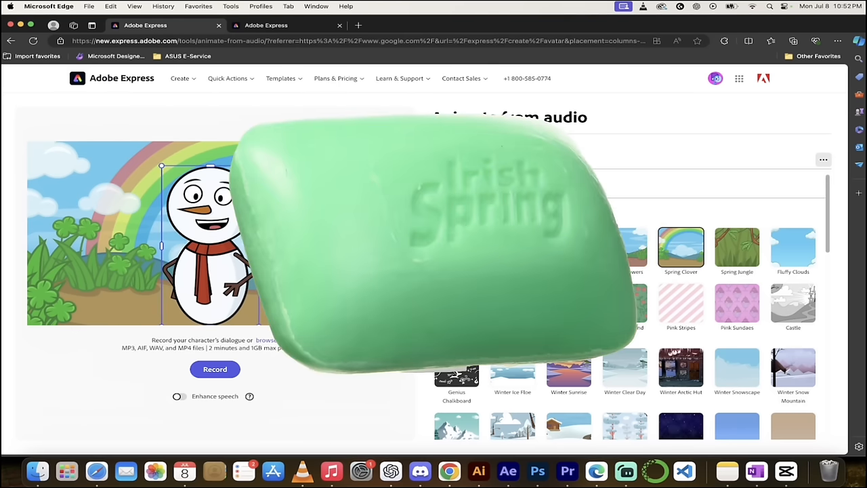
click(527, 160)
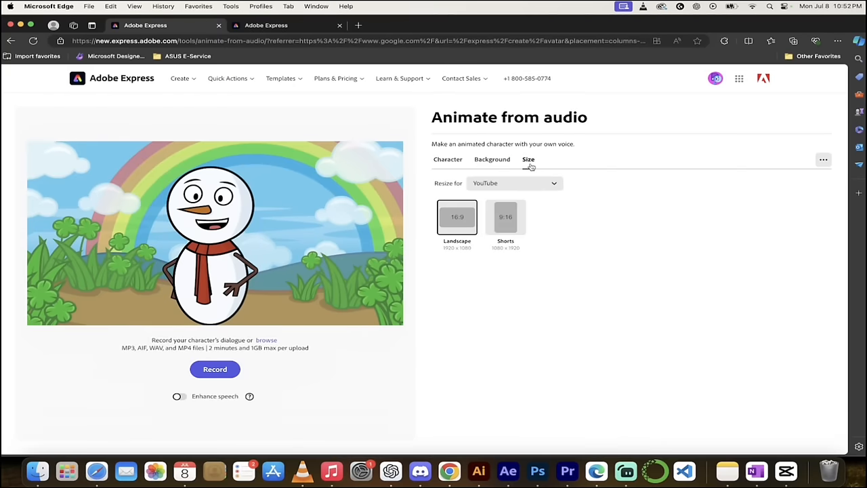
mouse_move(453, 222)
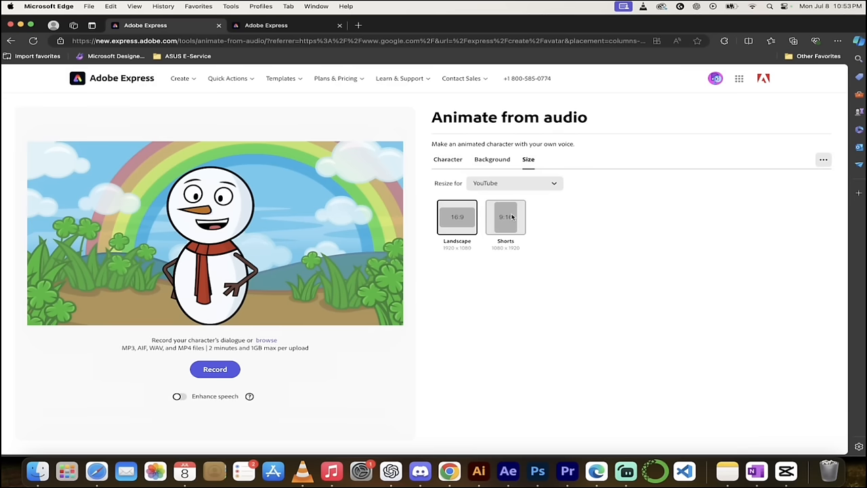
Step: Keep Landscape 16:9, return to Character, and start recording the snowman's dialogue
click(447, 159)
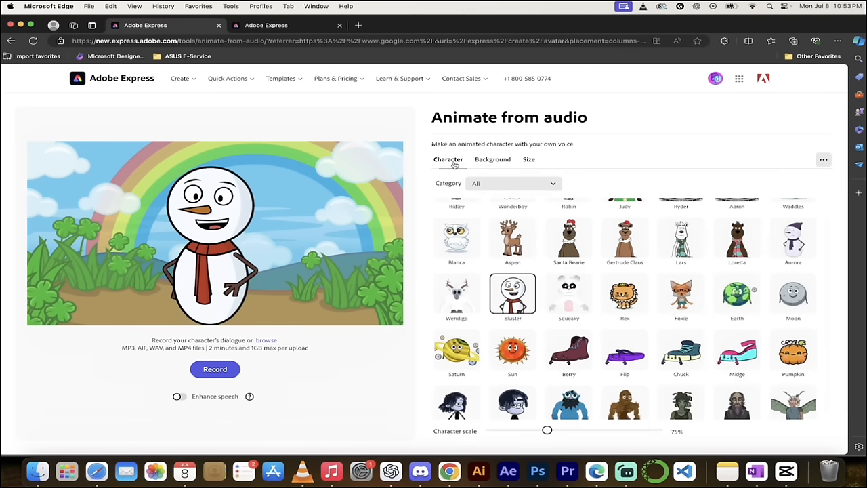
mouse_move(215, 369)
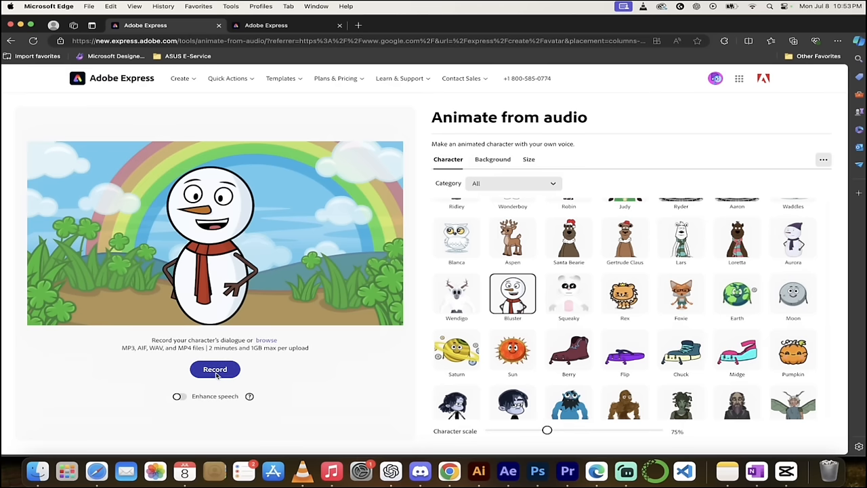
click(215, 368)
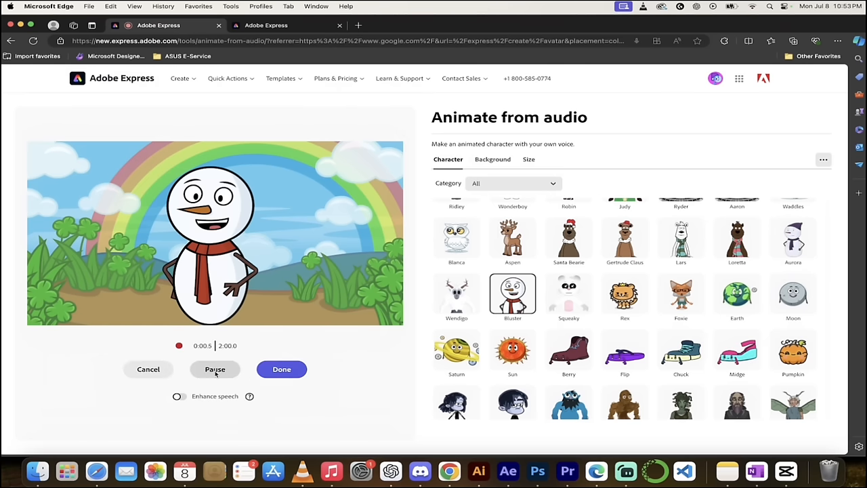
Step: Finish the voice recording to render the 2.4-second animated snowman clip
click(281, 369)
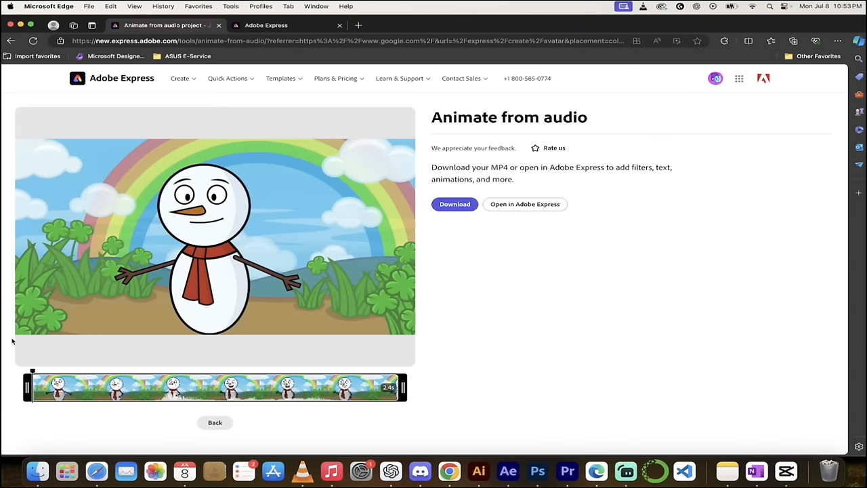
mouse_move(181, 324)
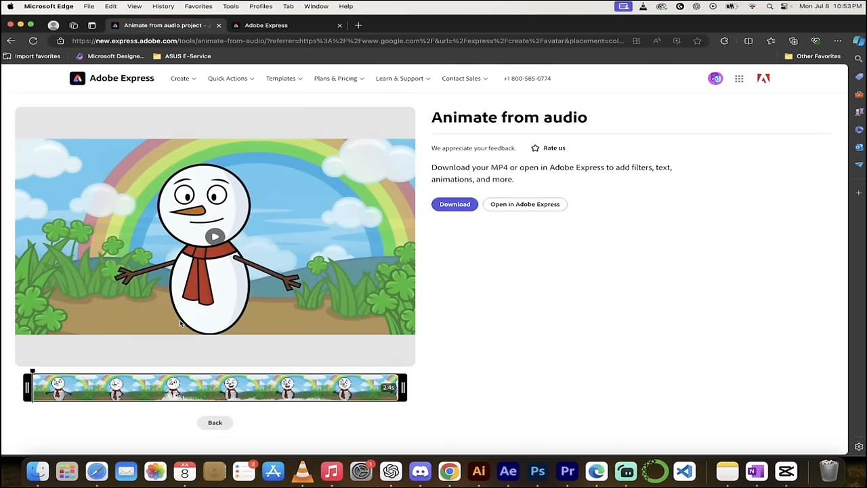
mouse_move(148, 325)
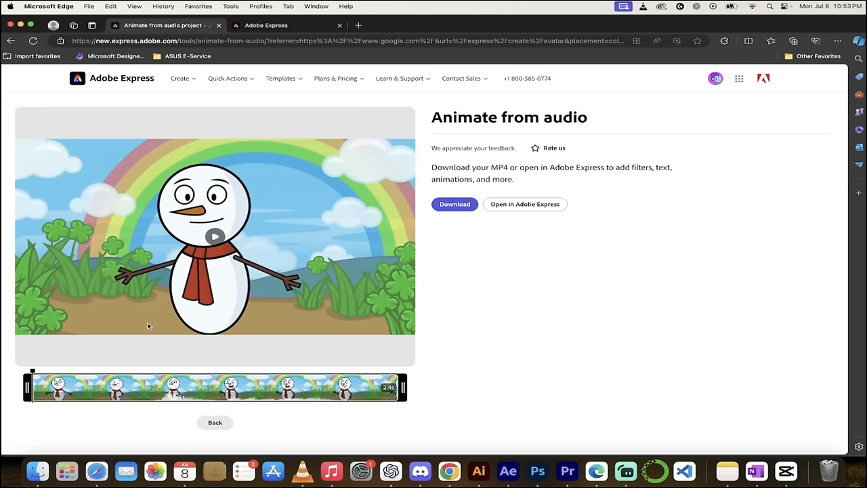
click(215, 236)
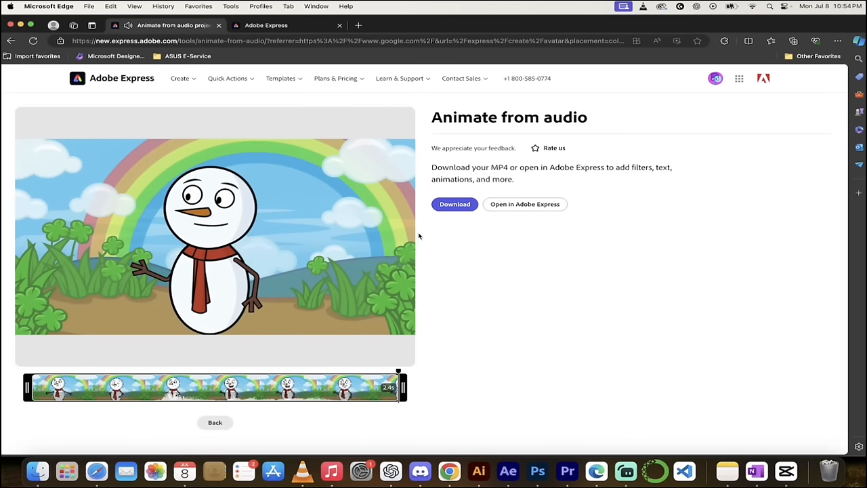
click(454, 204)
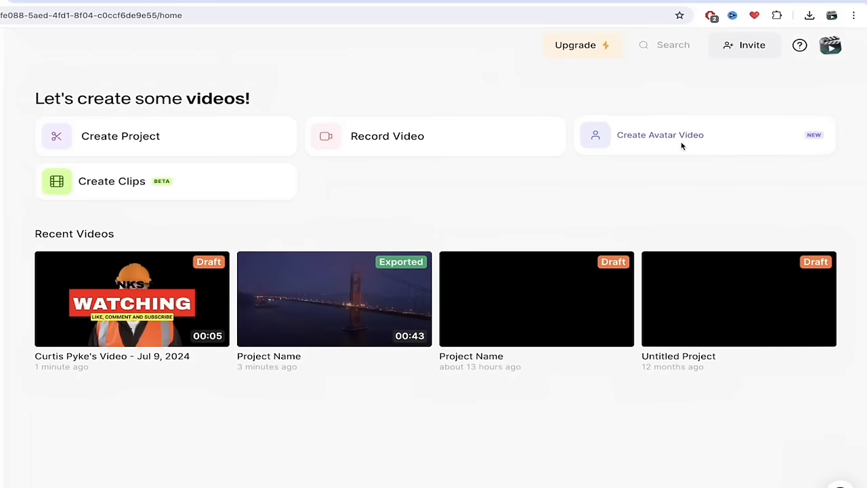
mouse_move(679, 143)
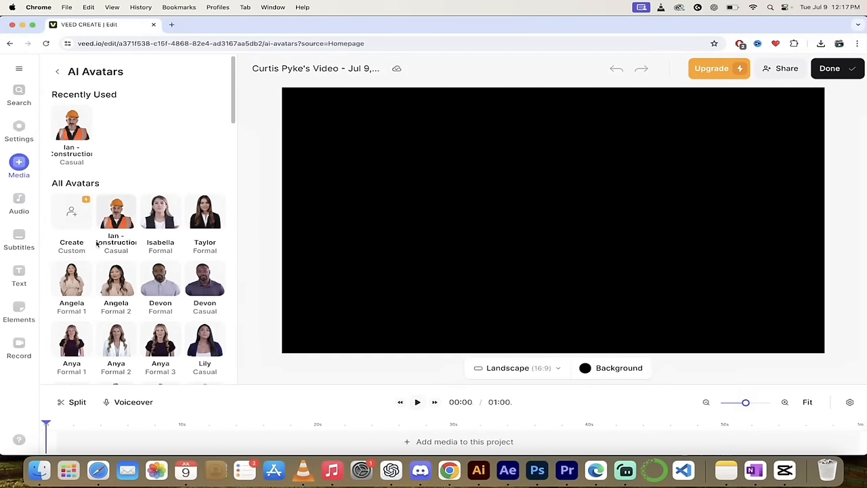
Step: Add the Debbie Formal 2 avatar speaking 'Hi my name is Debbie' to the project
scroll(down, 3)
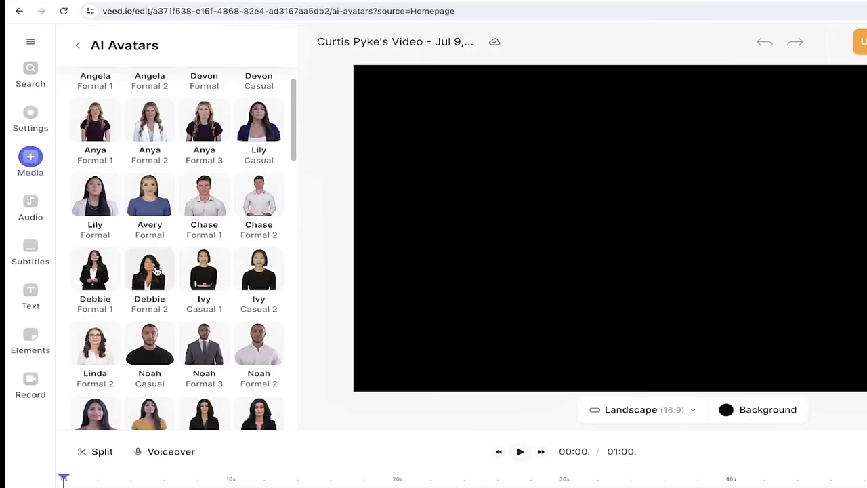
click(149, 269)
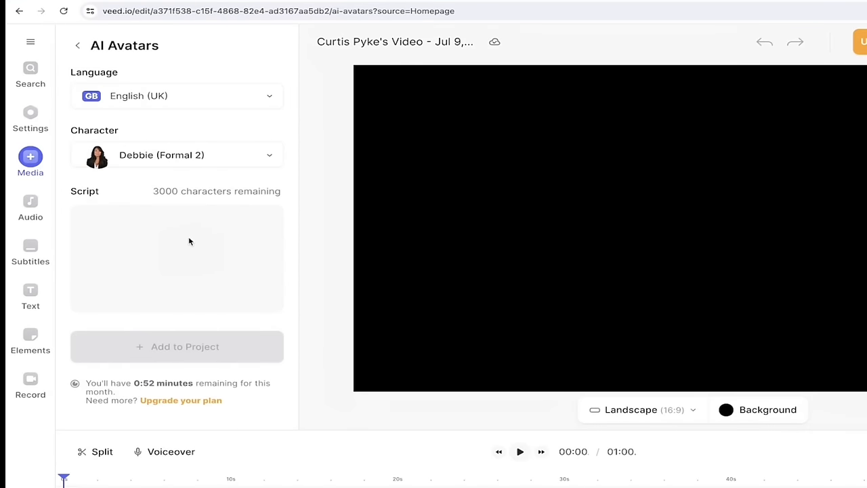
mouse_move(100, 199)
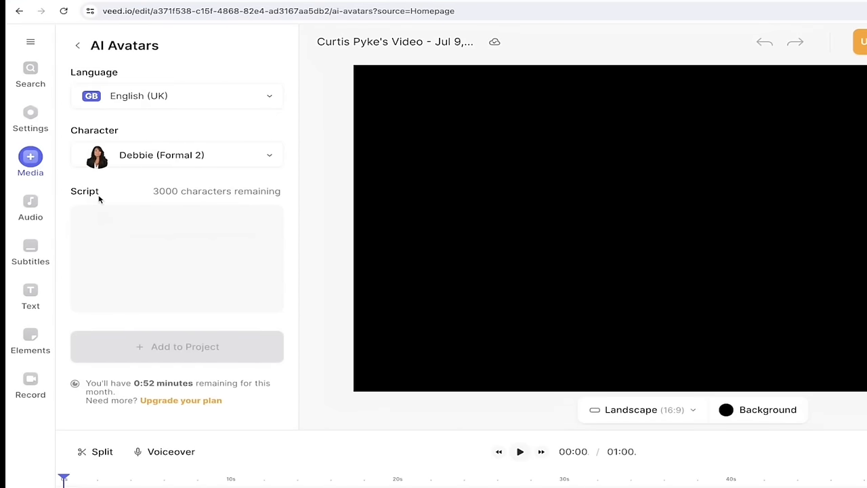
text(Hi m)
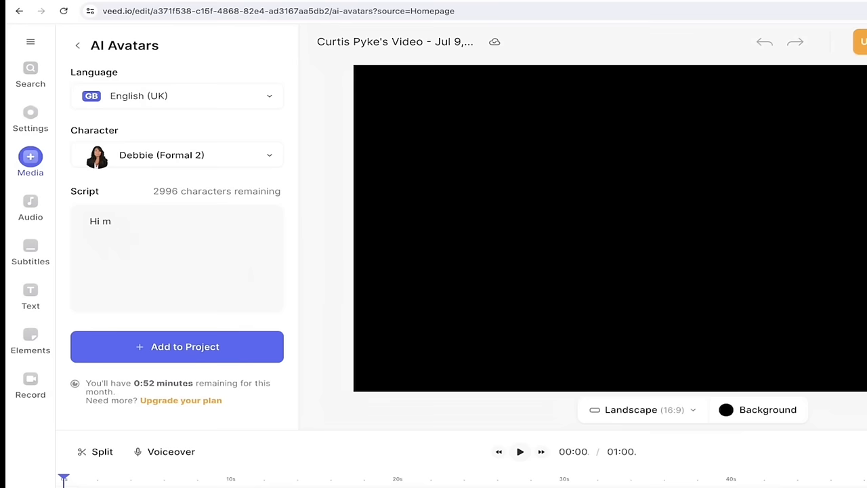
text(y name is Debbie)
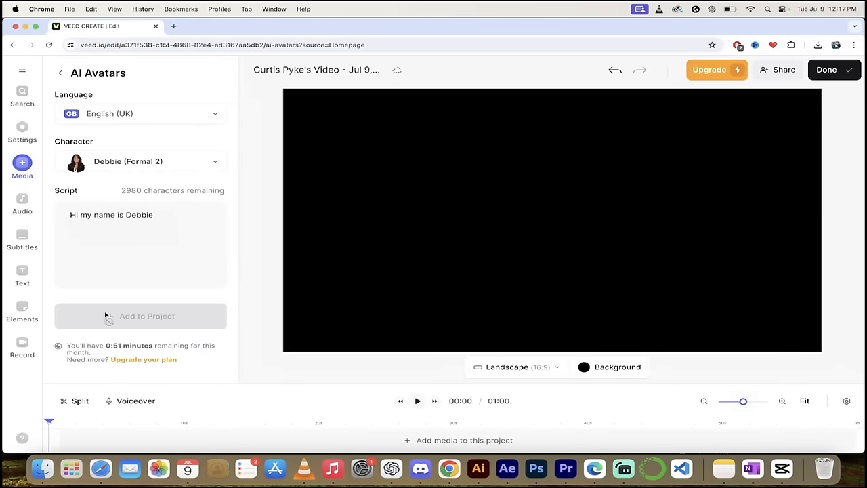
click(141, 315)
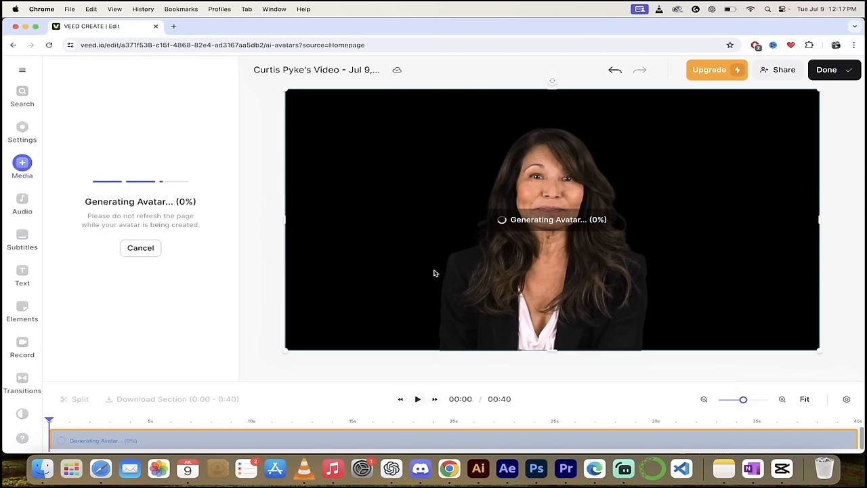
mouse_move(21, 203)
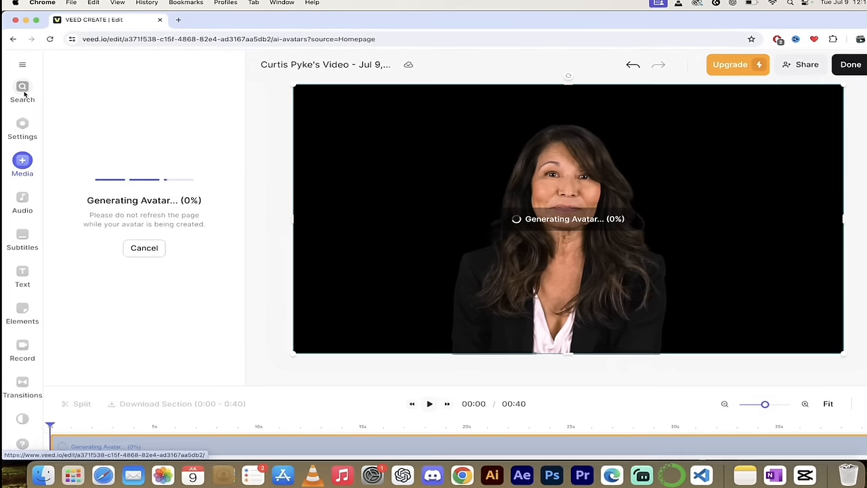
Step: Review the video size settings while Debbie's 2-second clip generates, then bring up Media
click(22, 128)
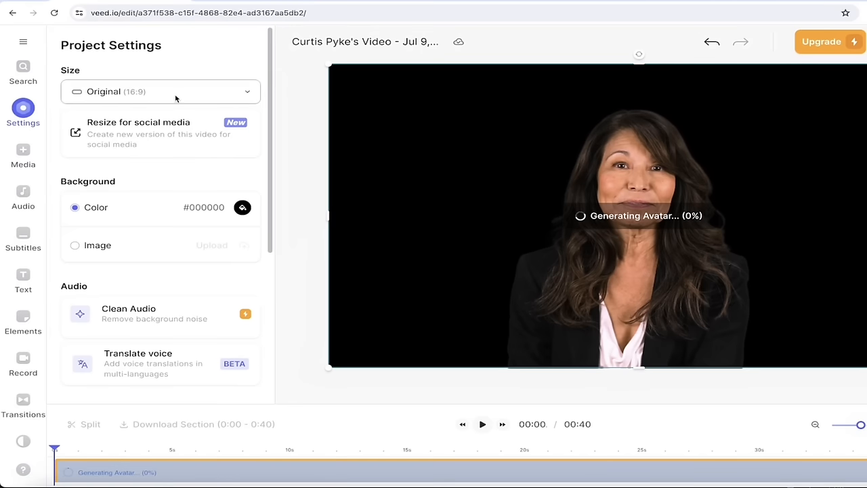
click(159, 91)
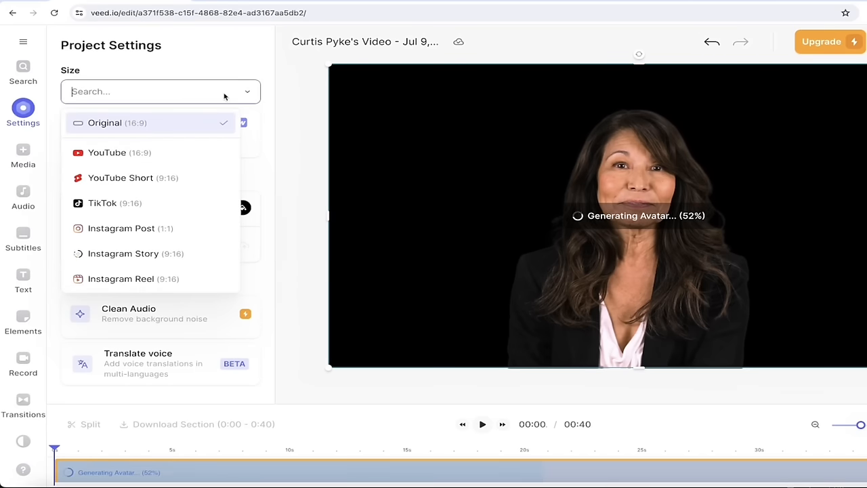
mouse_move(165, 167)
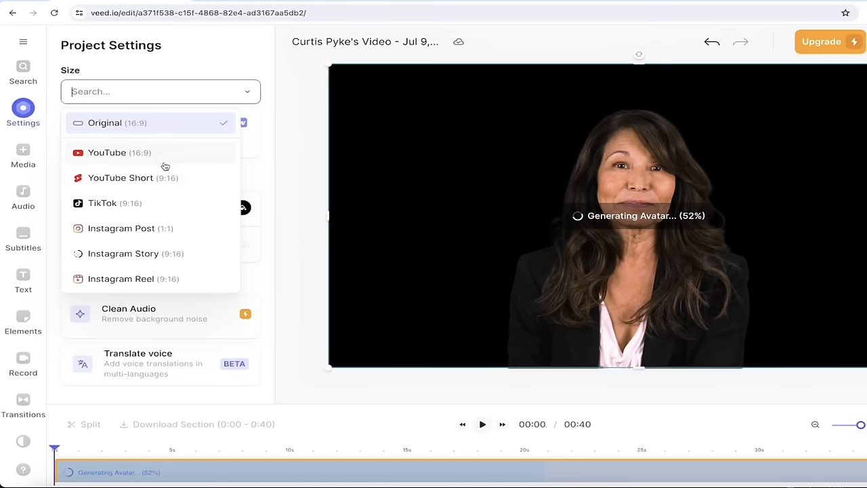
mouse_move(154, 196)
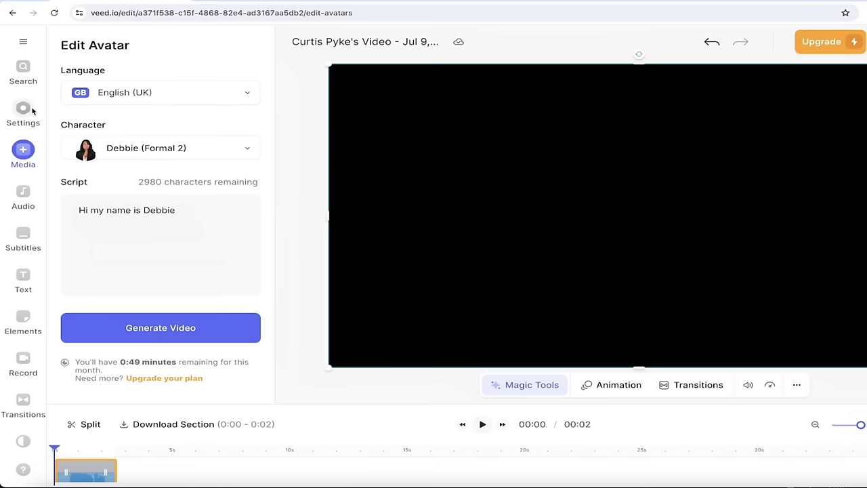
click(23, 114)
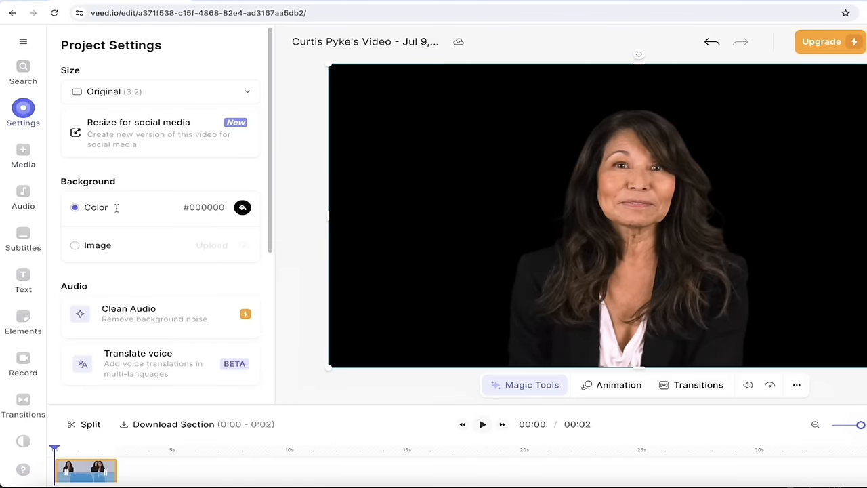
mouse_move(160, 246)
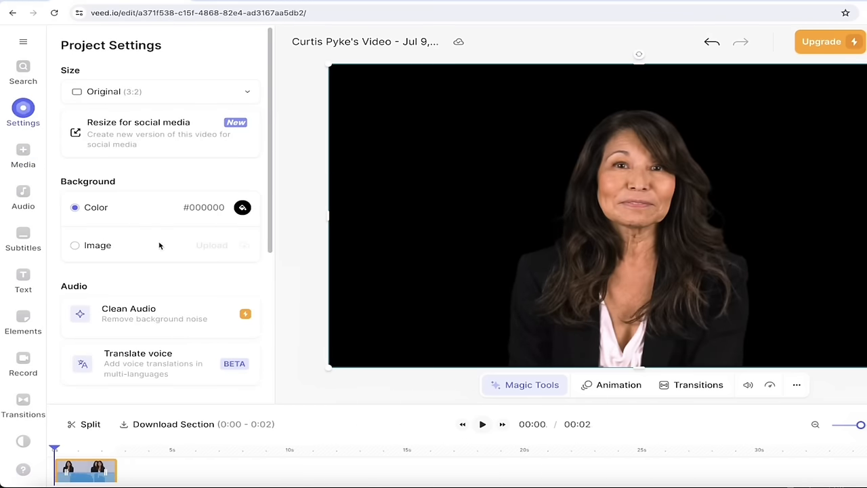
click(23, 154)
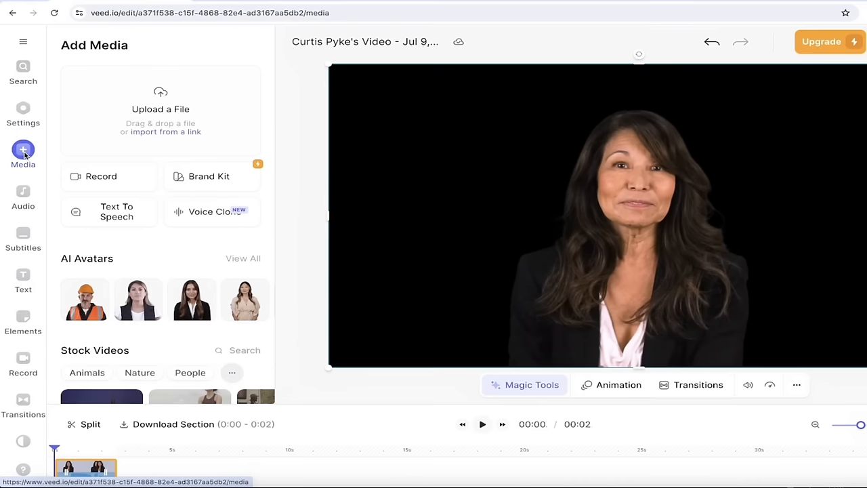
Step: Add the 0:43 night-time Golden Gate Bridge stock video as Debbie's background
scroll(down, 3)
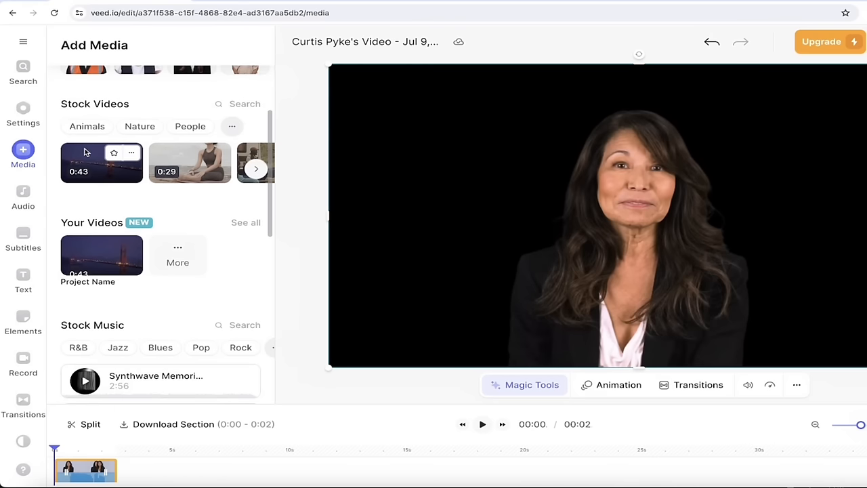
click(101, 162)
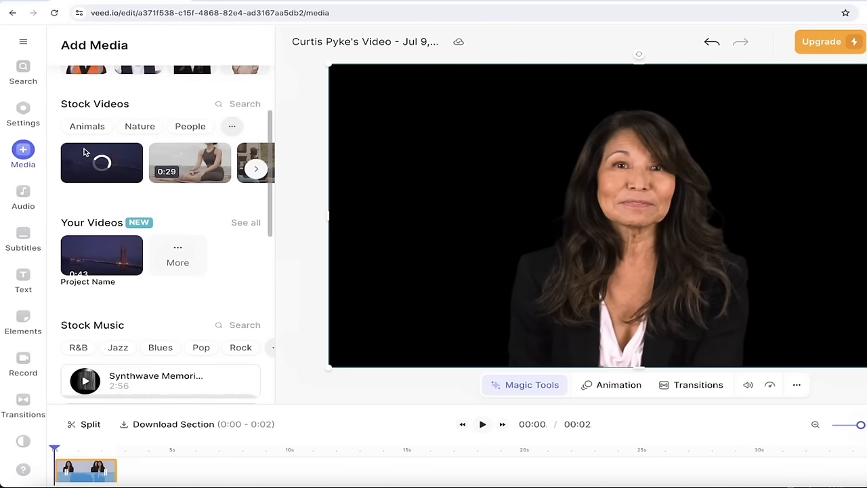
click(102, 163)
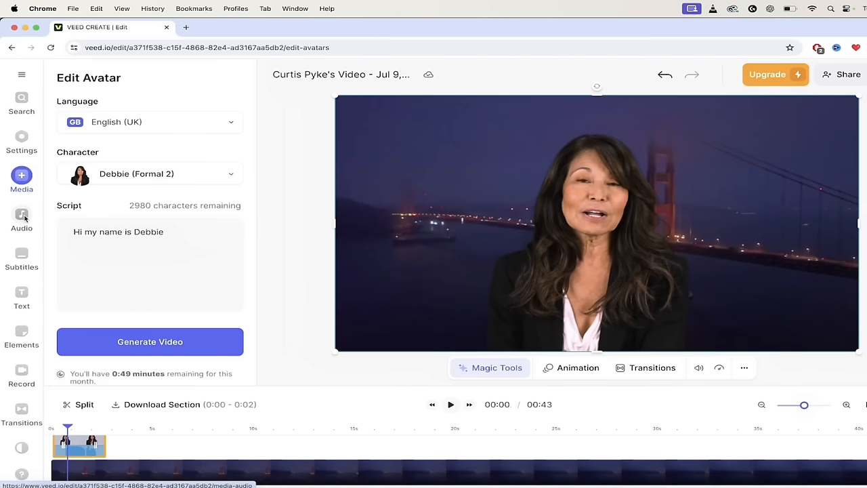
Step: Add the Subtitles text preset to the start of the avatar video
click(21, 219)
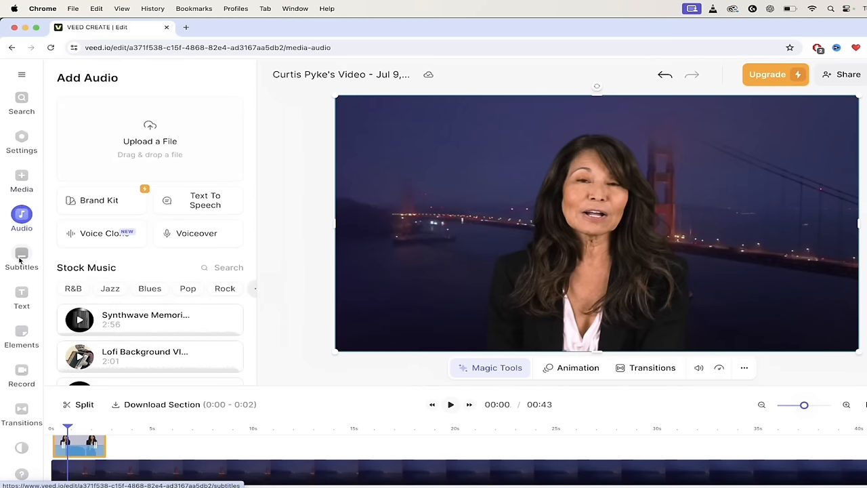
click(21, 297)
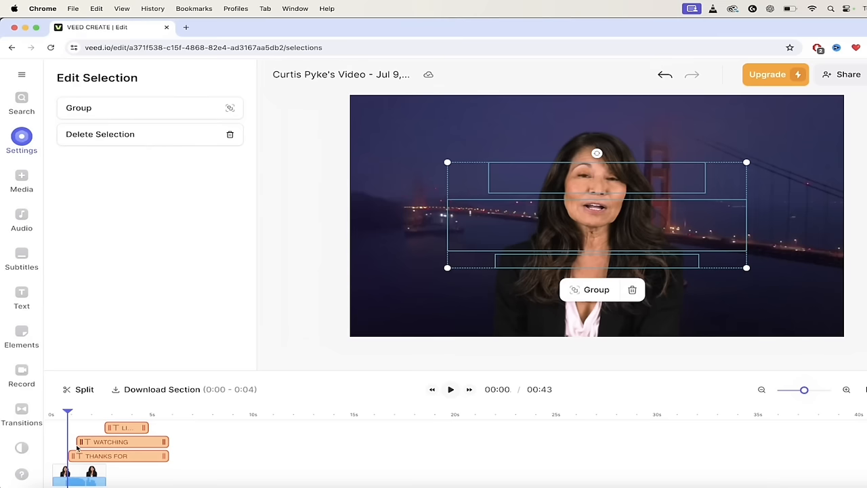
mouse_move(71, 420)
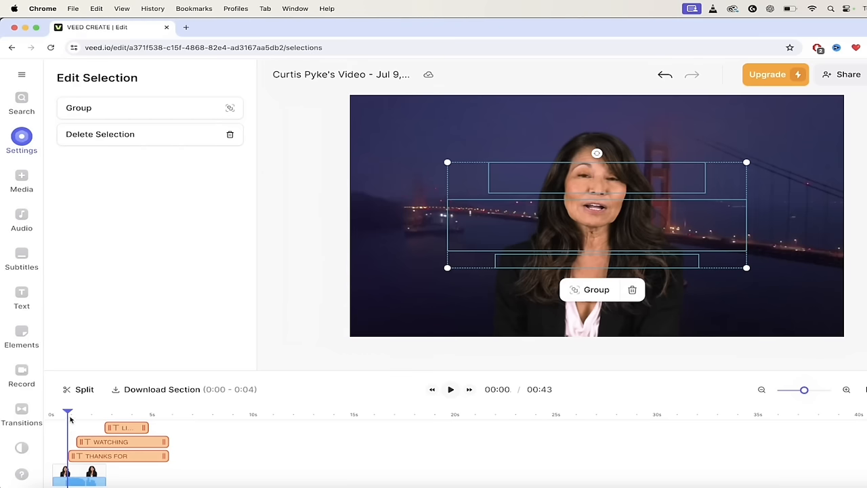
click(450, 388)
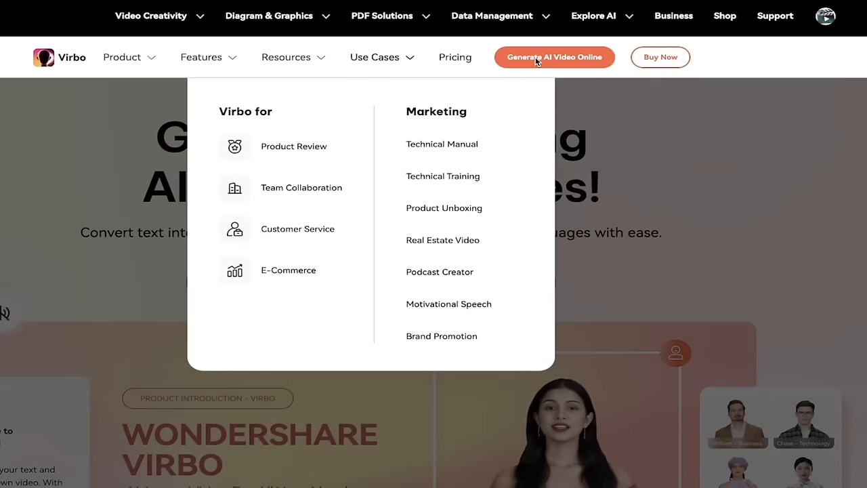
Step: Launch Virbo's online AI video generator from the Generate AI Video Online button
click(554, 57)
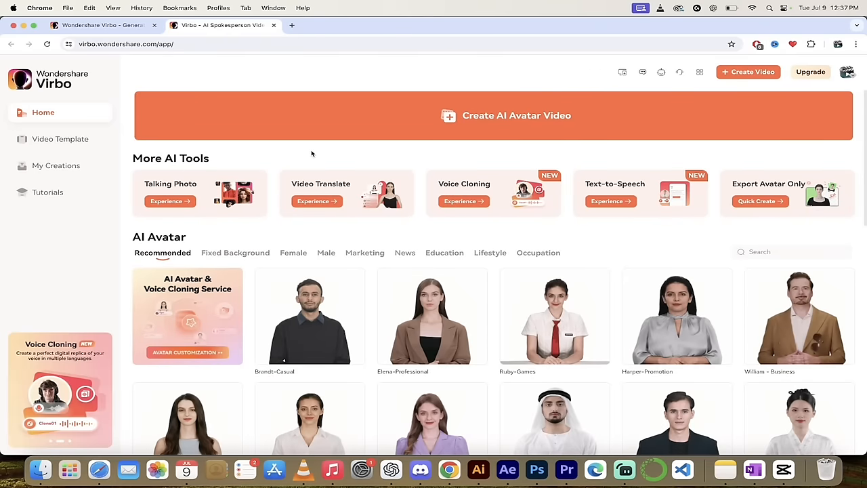
Step: Create a video with the Ruby-Formal avatar from the AI Avatar grid
scroll(down, 3)
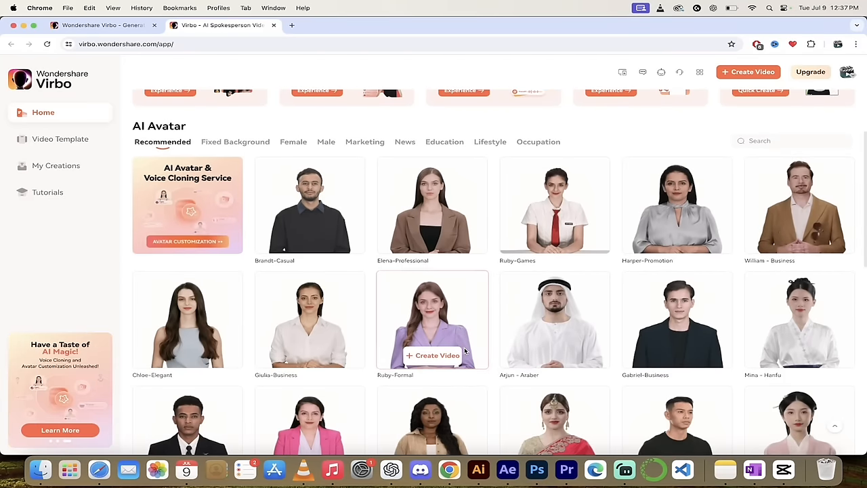
click(432, 354)
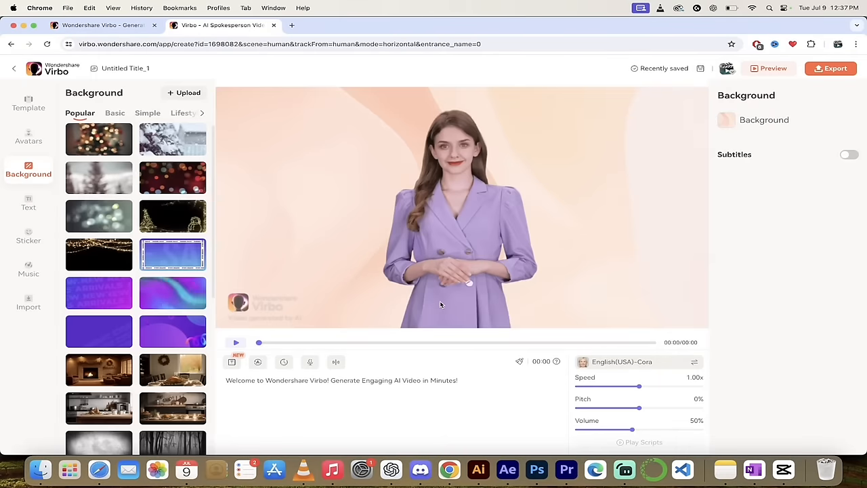
Step: Apply the purple-blue gradient background and select the welcome subtitle caption
click(236, 342)
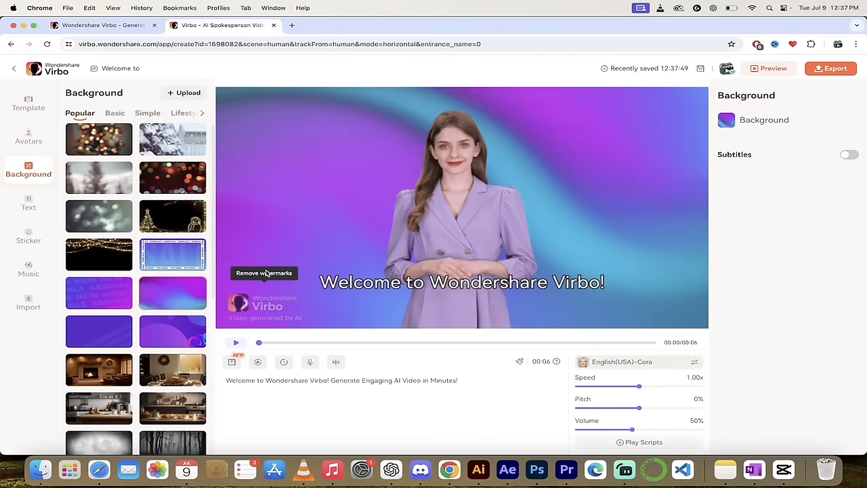
click(461, 281)
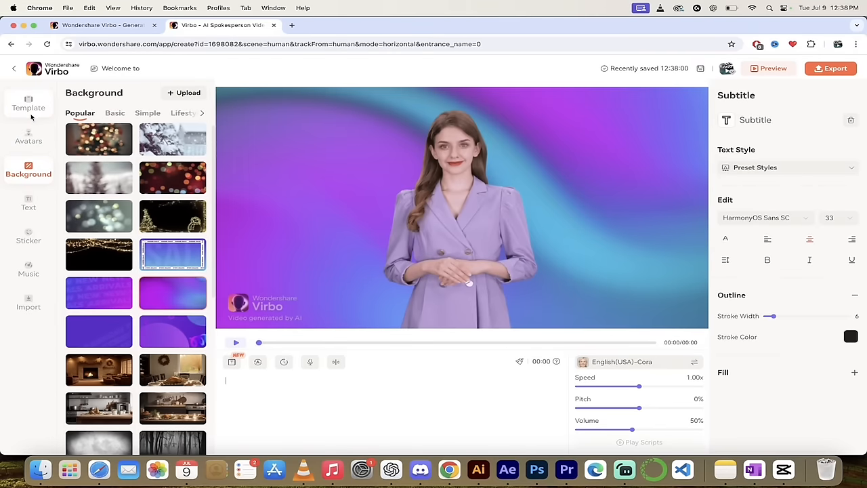
Step: Apply the Multifunctional Backpack storyboard template and select the scene's avatar
click(28, 103)
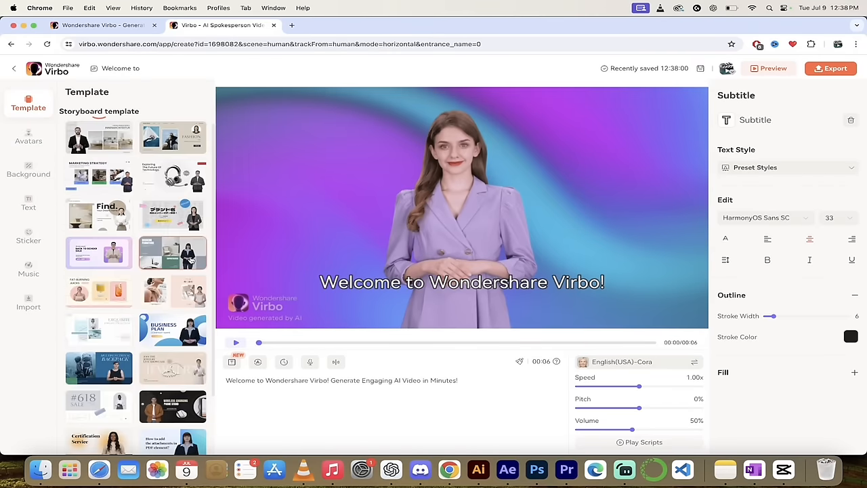
scroll(down, 3)
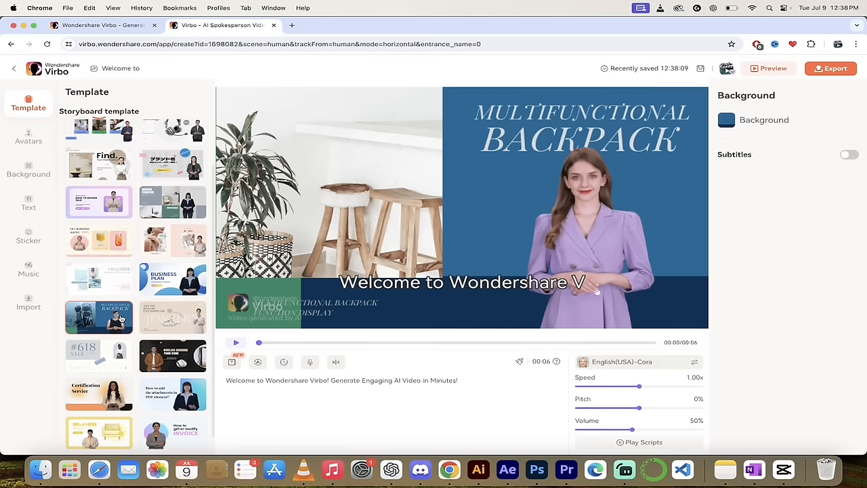
mouse_move(534, 208)
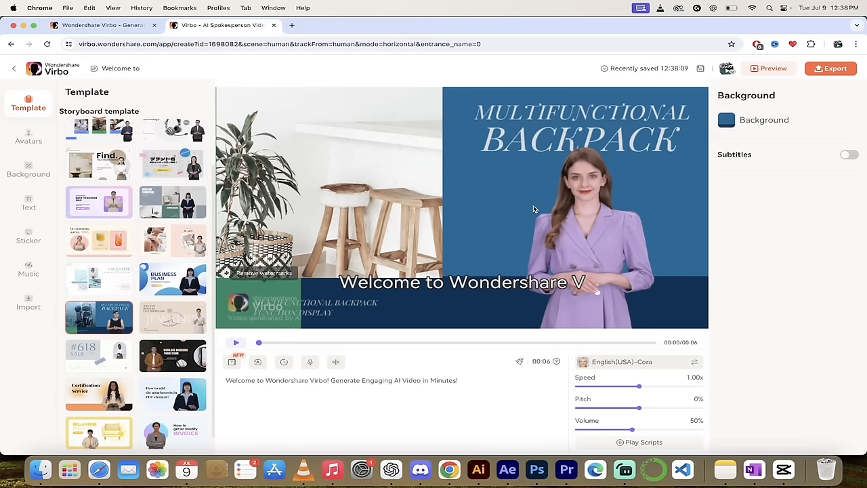
click(28, 137)
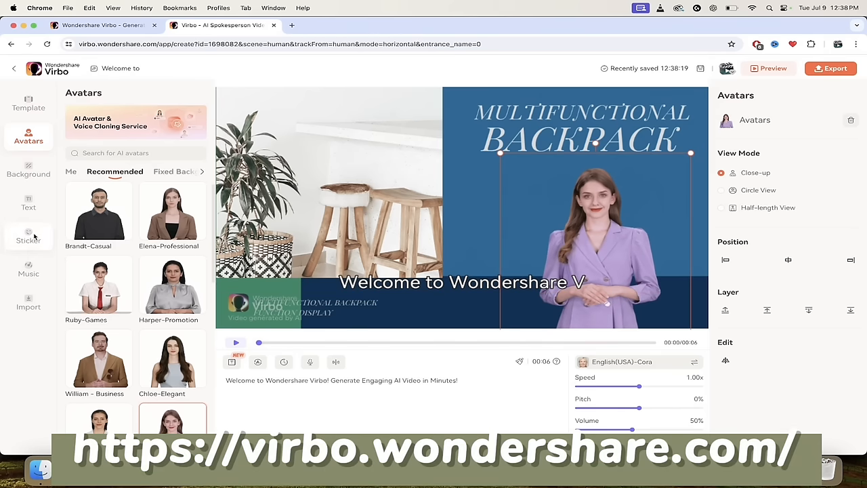
click(29, 269)
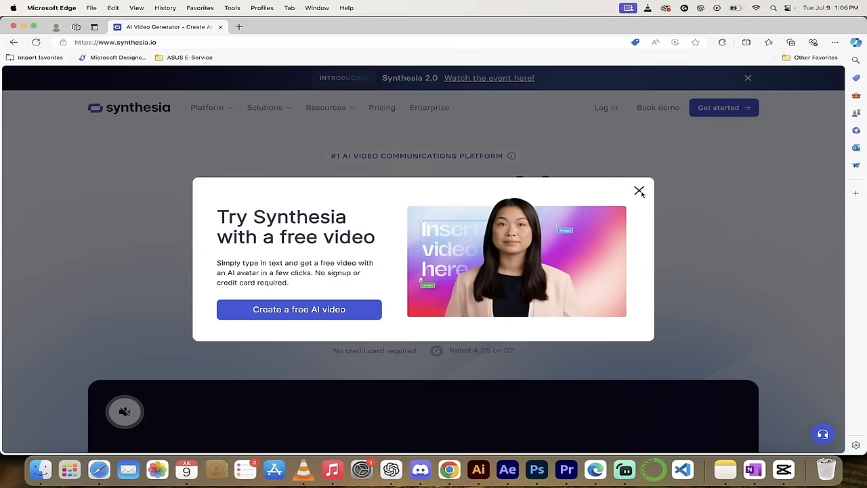
Step: Dismiss the free-video promo and start signing up for Synthesia's Free plan
click(637, 190)
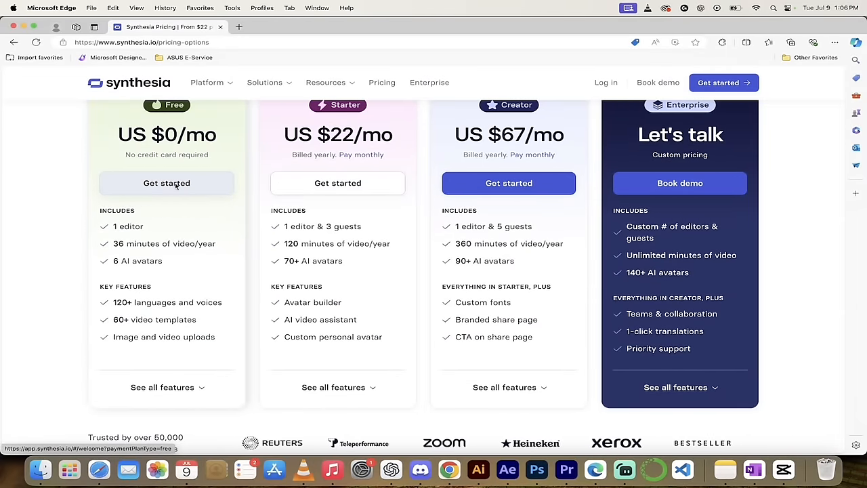
click(167, 183)
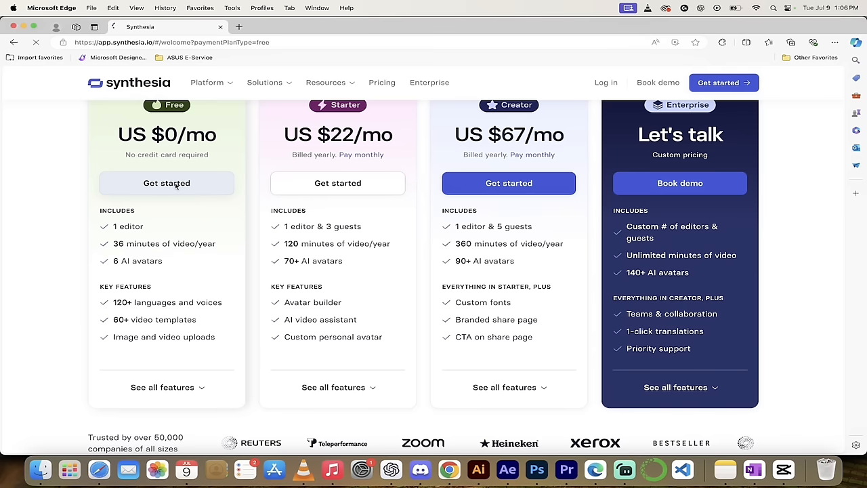
click(167, 183)
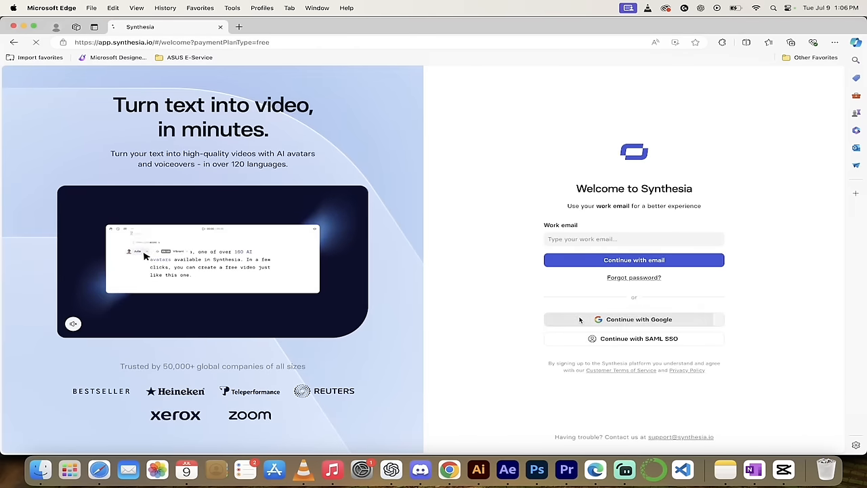
Step: Sign in with Google and answer onboarding as Freelancer, How-to guide, found via Google
click(638, 319)
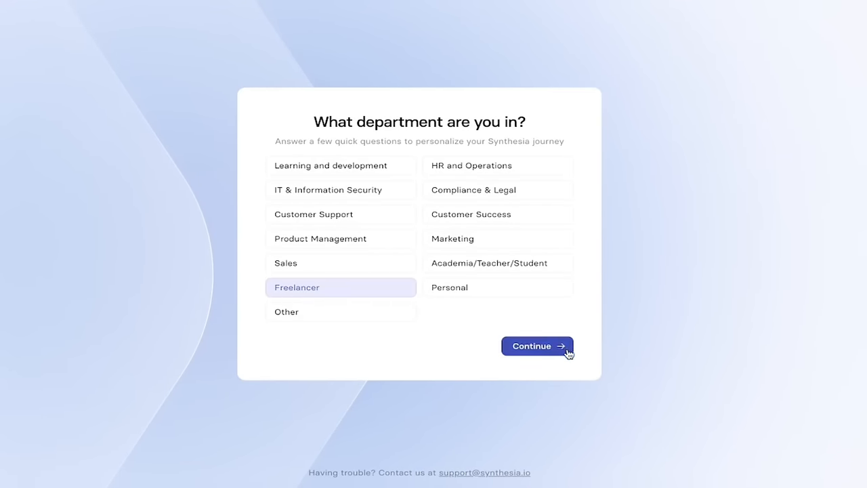
click(537, 346)
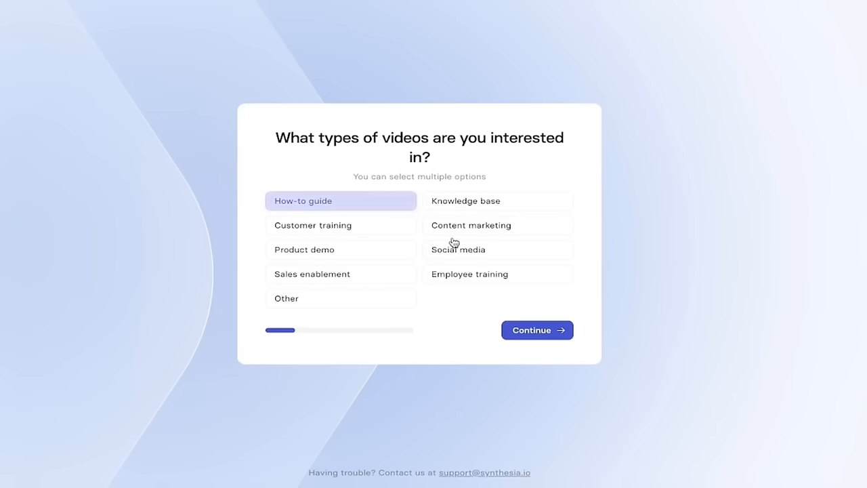
click(537, 330)
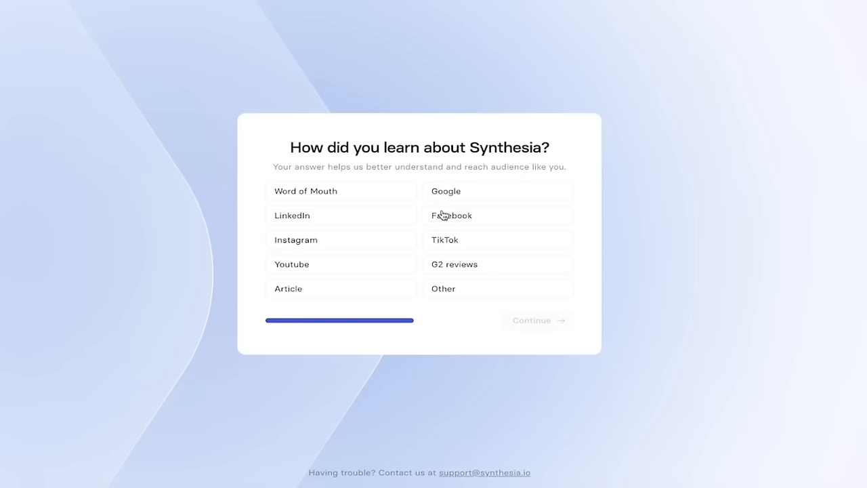
click(497, 191)
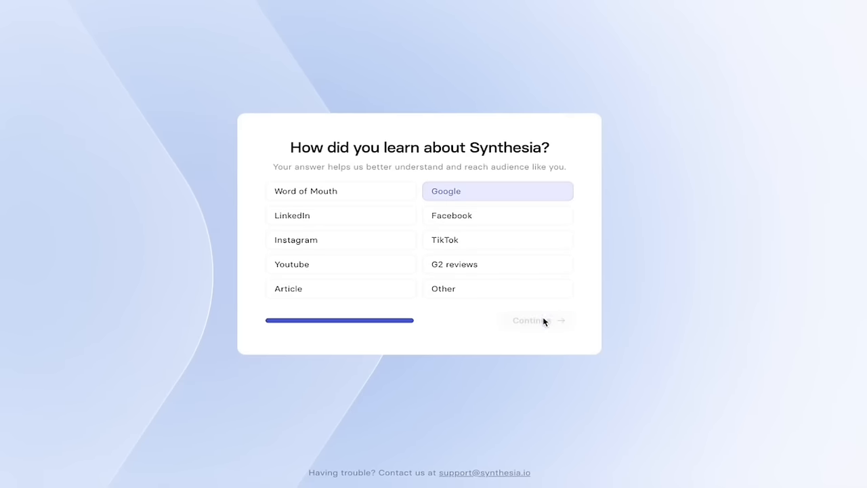
click(531, 319)
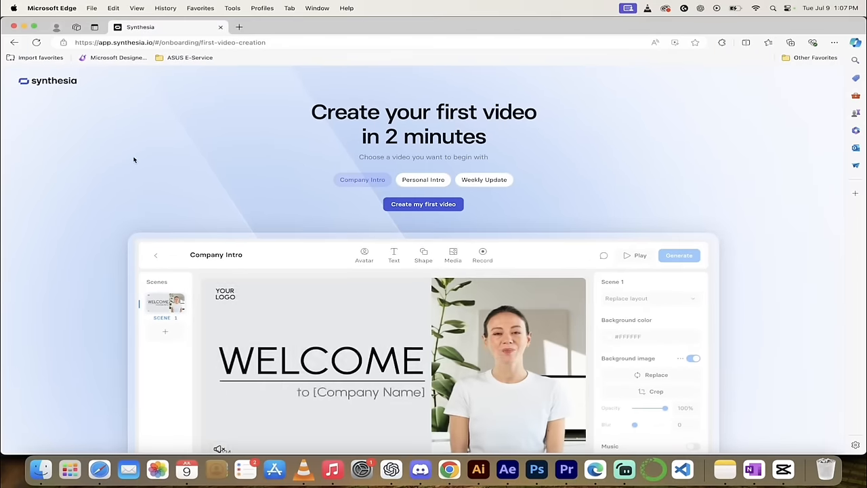
Step: Create the Company Intro video, dismiss the collaboration popup, and browse scene templates
scroll(down, 3)
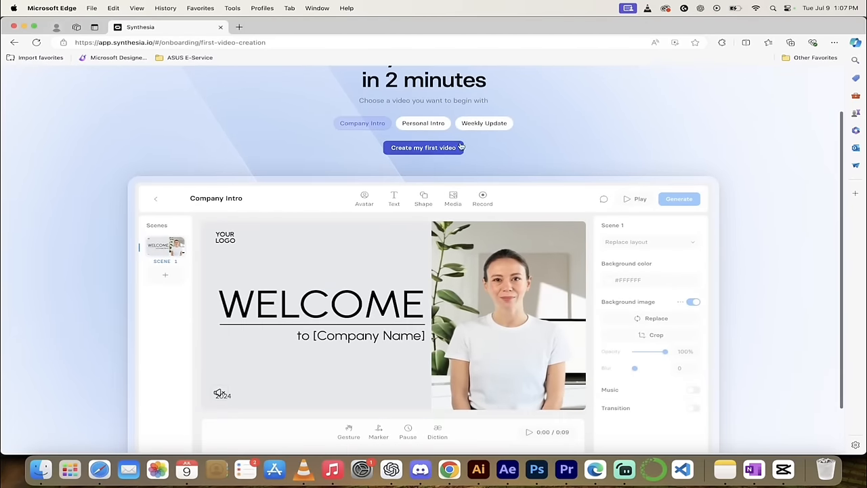
click(423, 147)
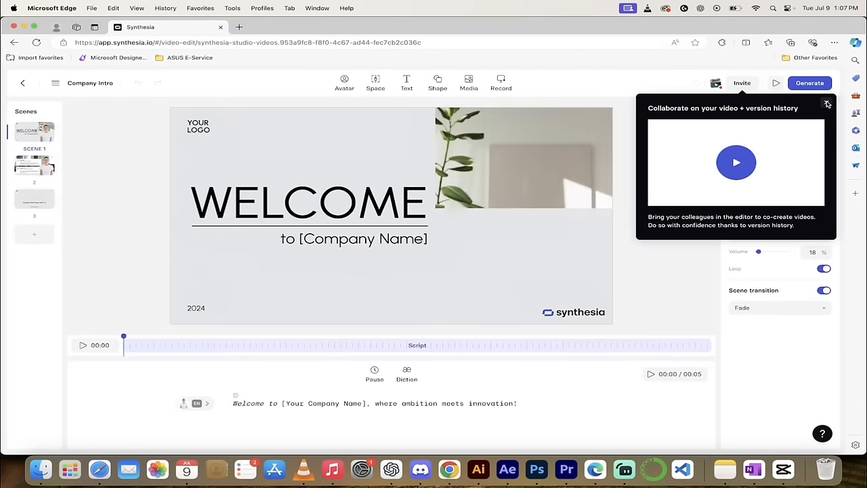
click(827, 103)
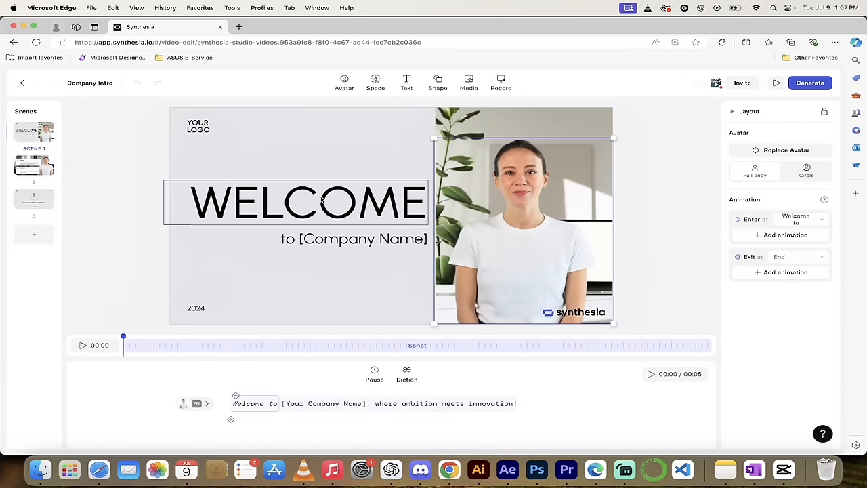
click(199, 126)
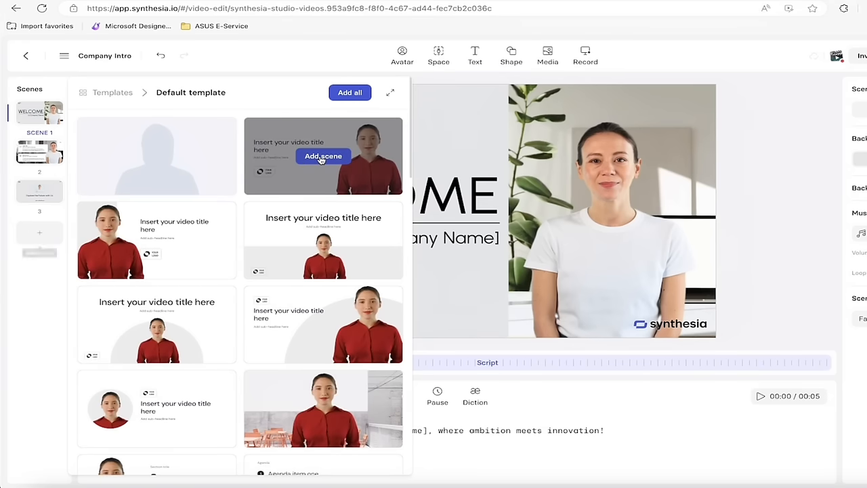
Step: Add a title-and-avatar scene scripted 'Hello, my name is Daisy.' and preview its narration
click(323, 156)
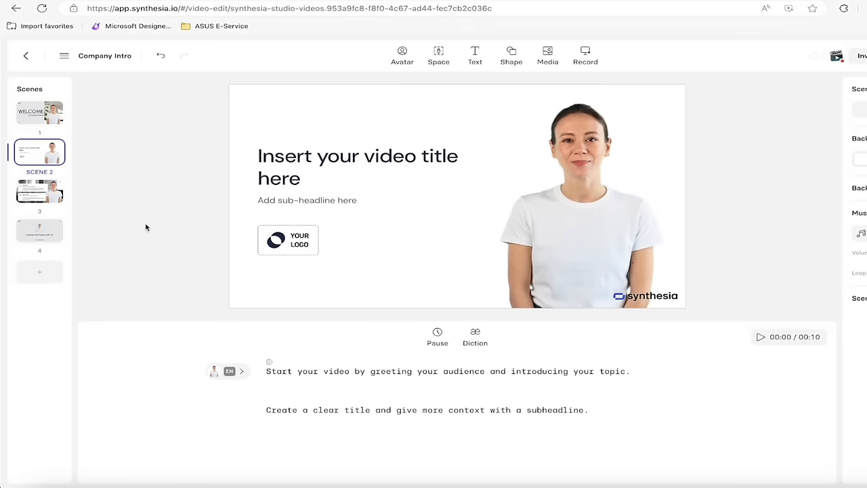
mouse_move(350, 380)
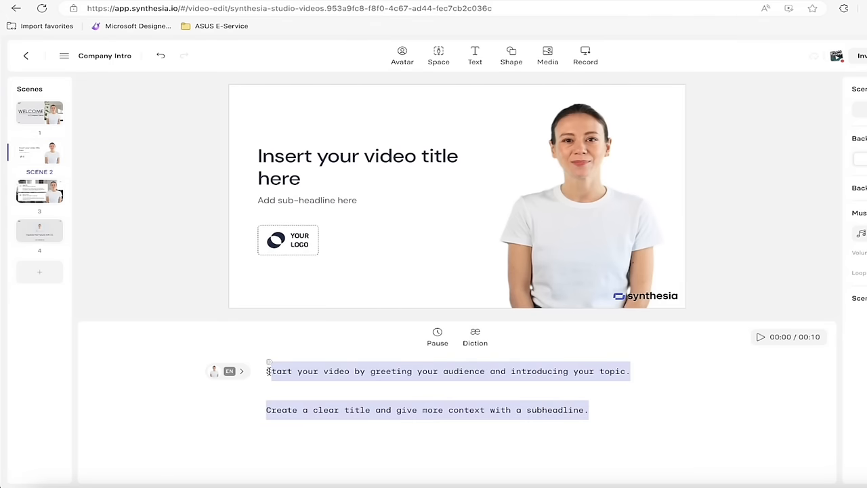
text(Hello, my name is Daisy.)
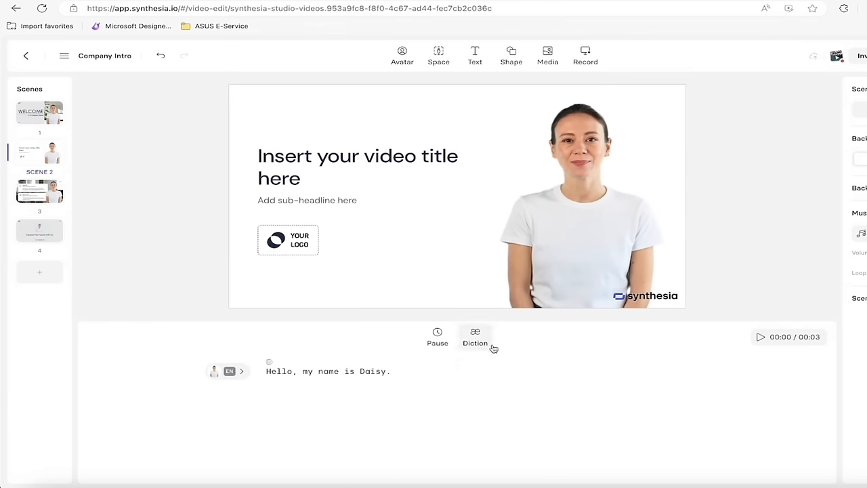
mouse_move(761, 342)
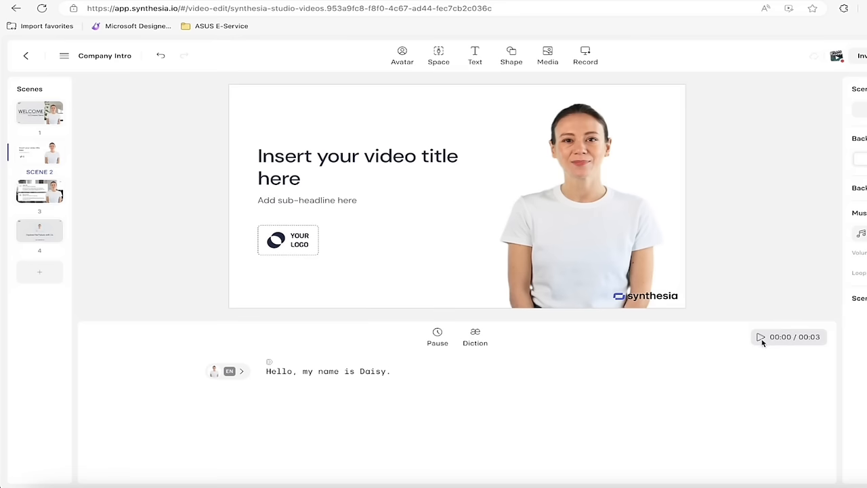
click(759, 337)
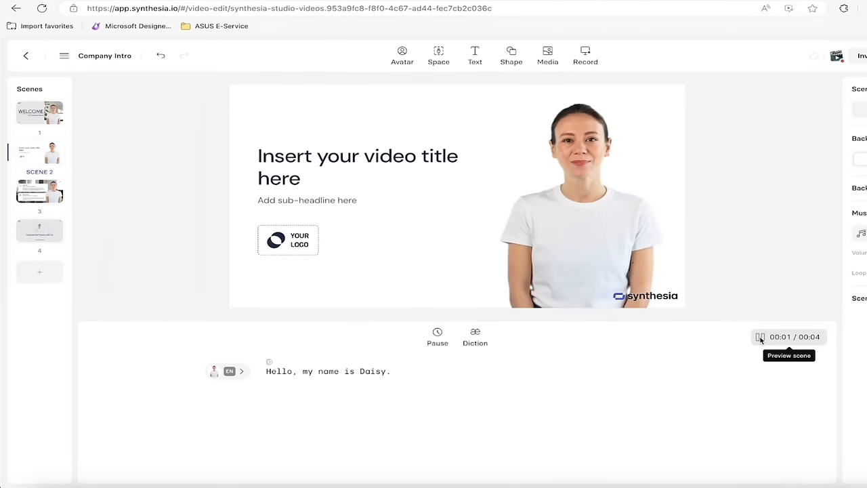
click(760, 337)
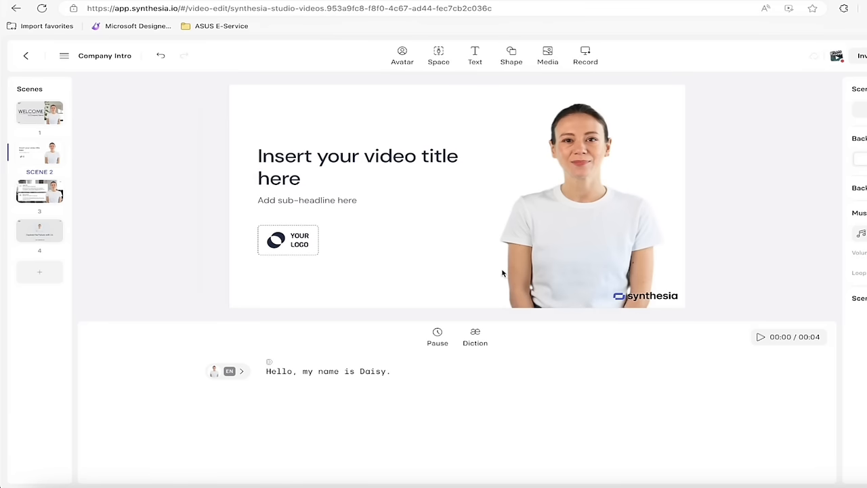
Step: Replace scene 2's placeholder title with 'My Name Is Daisy!'
click(357, 167)
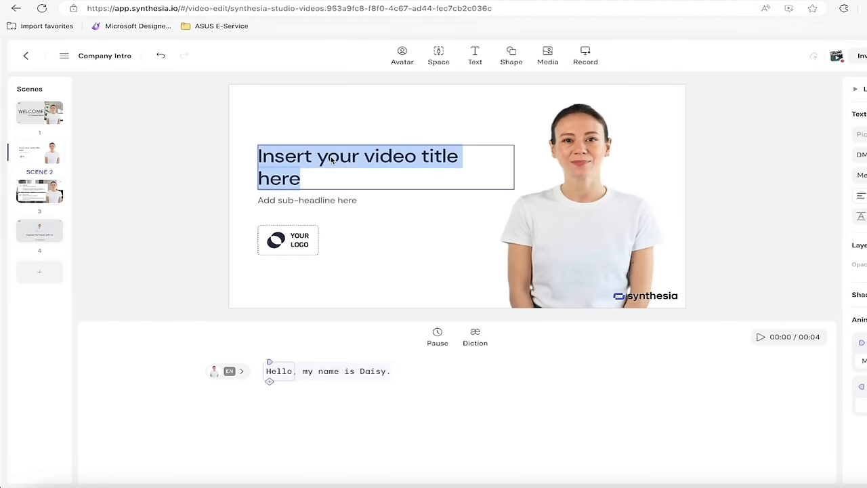
text(My Name i)
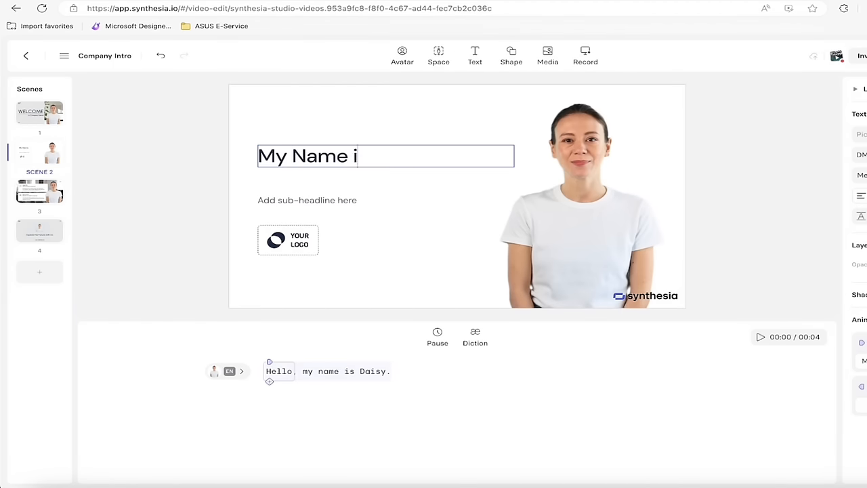
text(s)
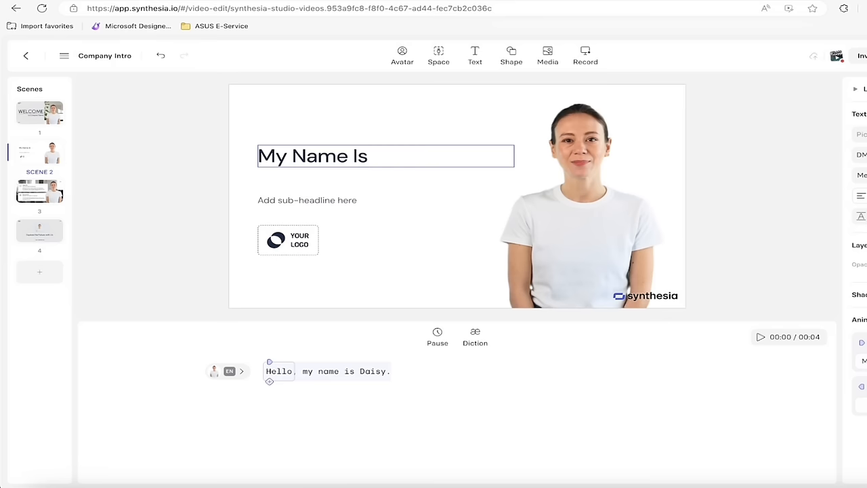
text(Daisy!)
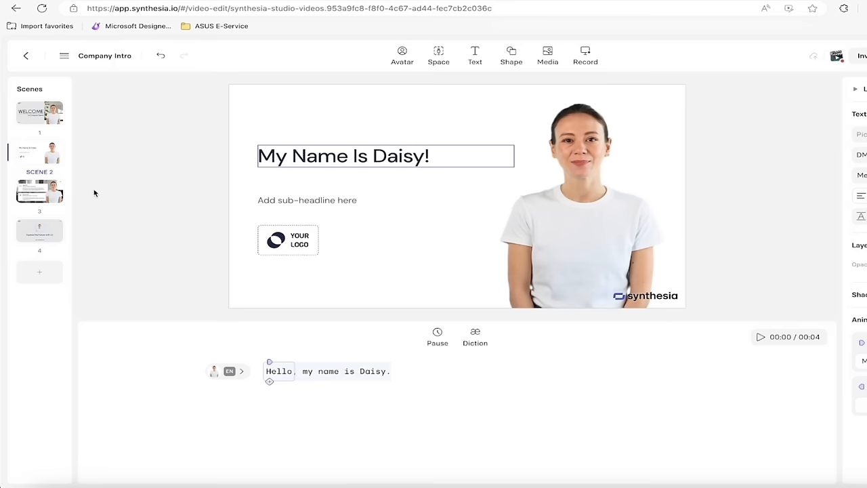
mouse_move(450, 106)
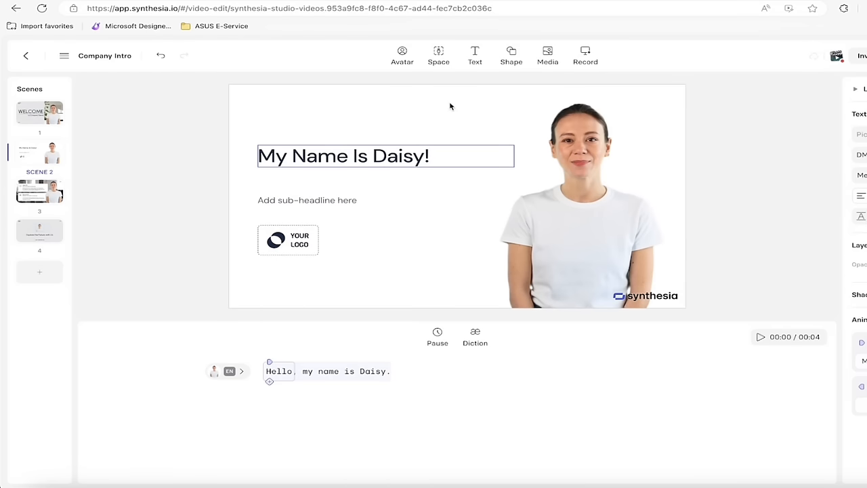
click(475, 54)
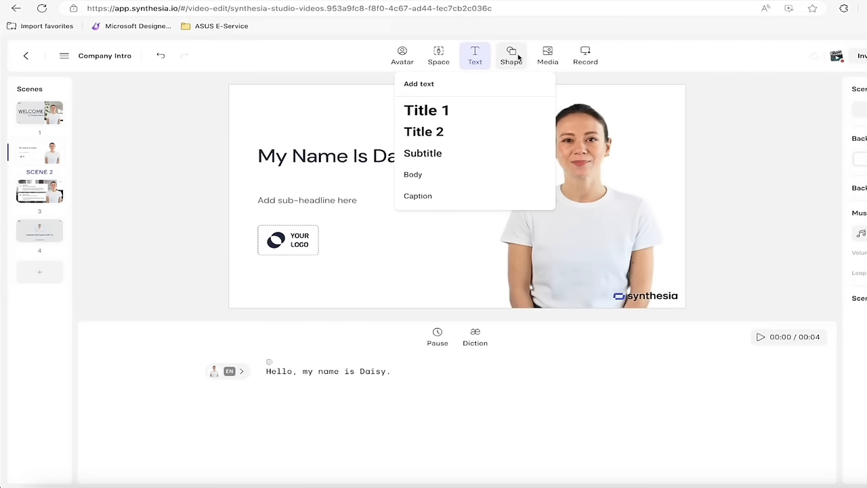
Step: Place a blue circle top-right and stretch a glass-building video across scene 2
click(510, 54)
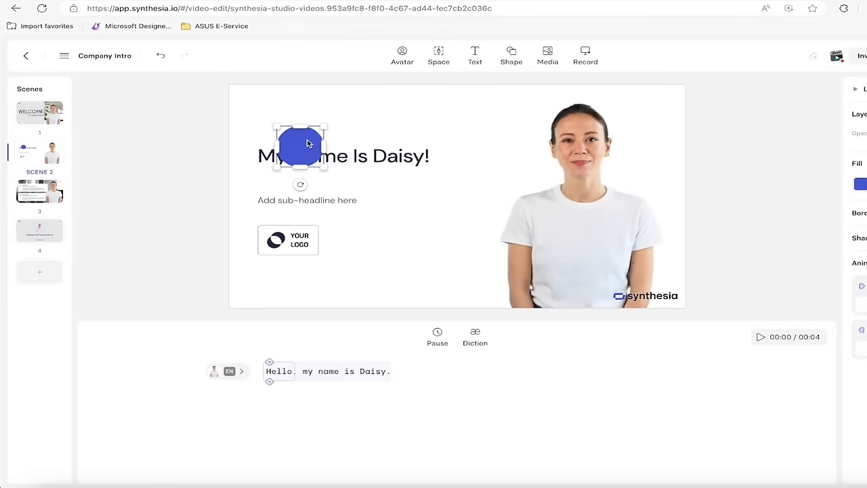
drag(300, 148, 648, 110)
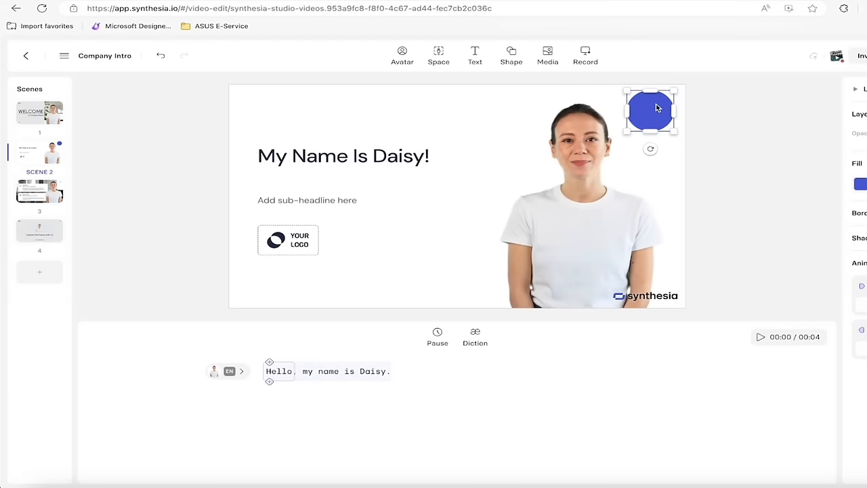
click(547, 54)
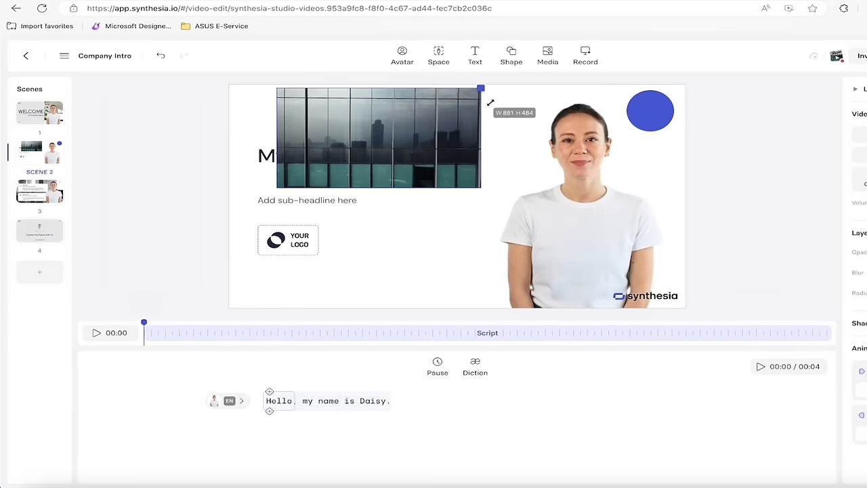
drag(489, 101, 487, 191)
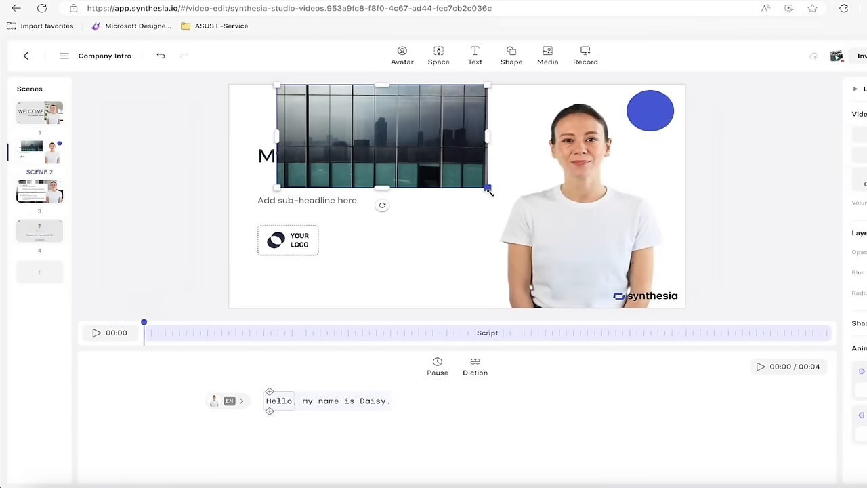
drag(487, 190, 748, 315)
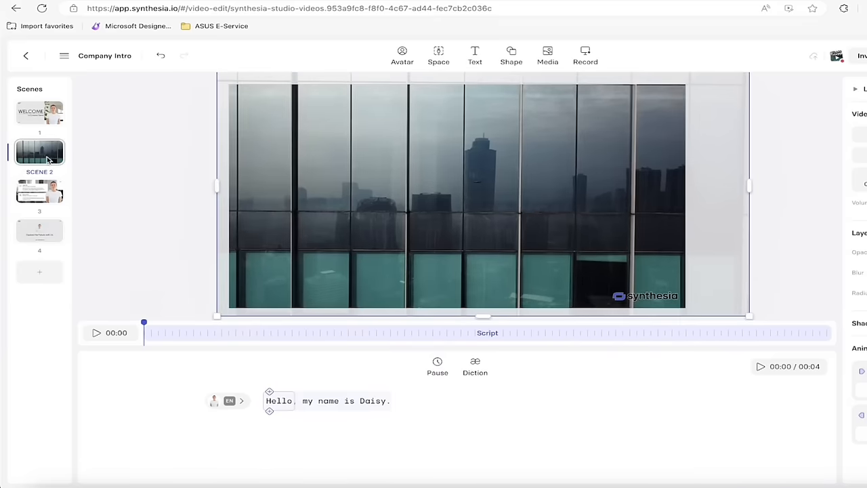
right_click(285, 108)
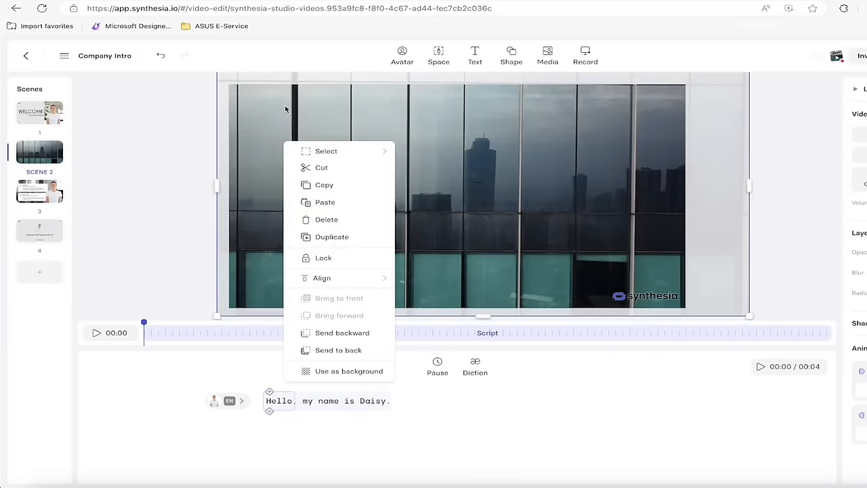